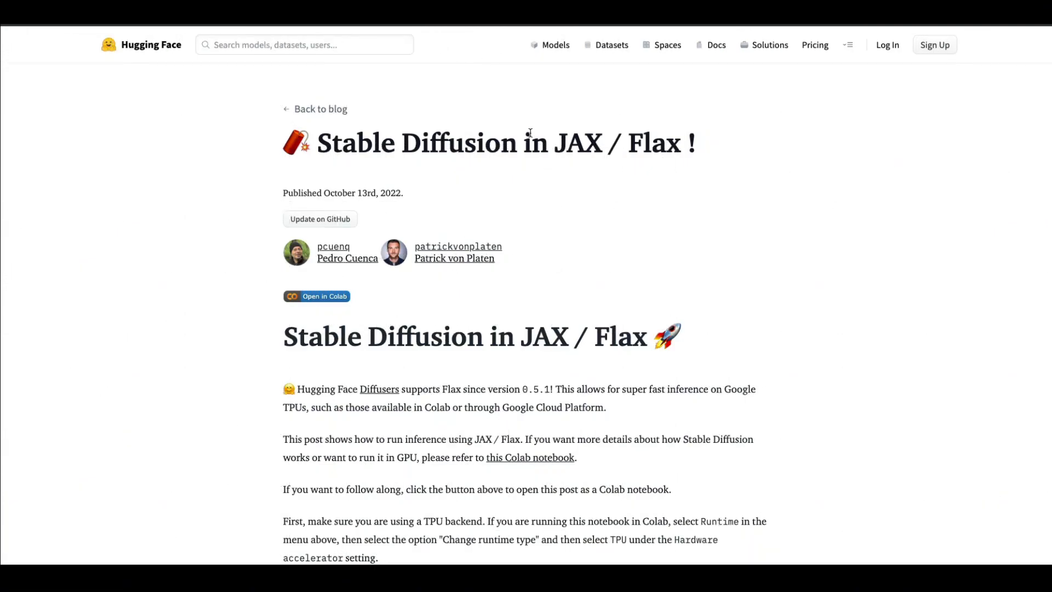
{"action": "mouse_move", "coordinate": [573, 205]}
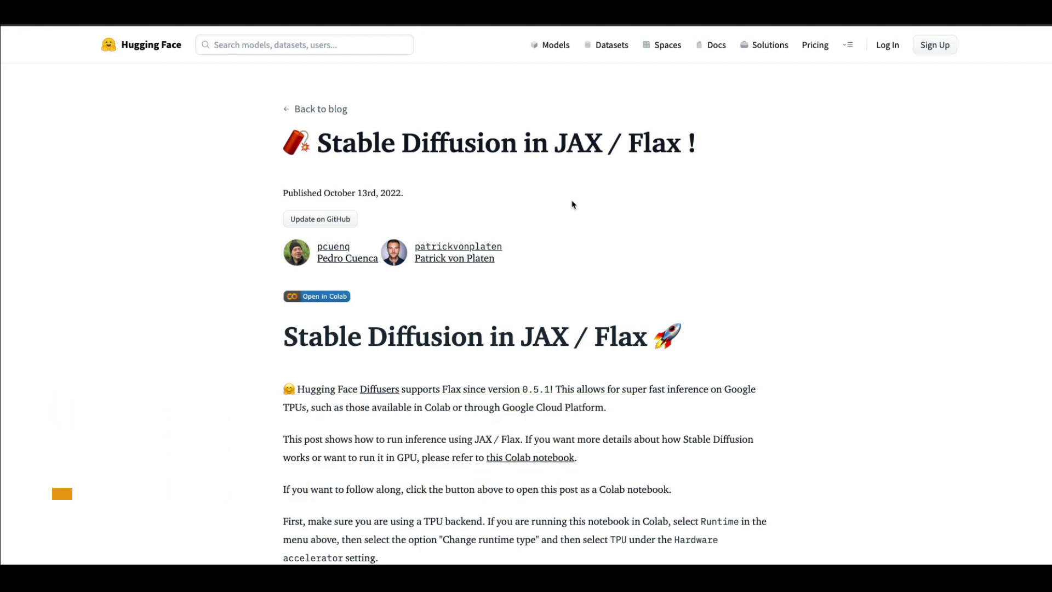
Make the typing-extensions pip install cell the active cell.
{"action": "left_click", "coordinate": [315, 296]}
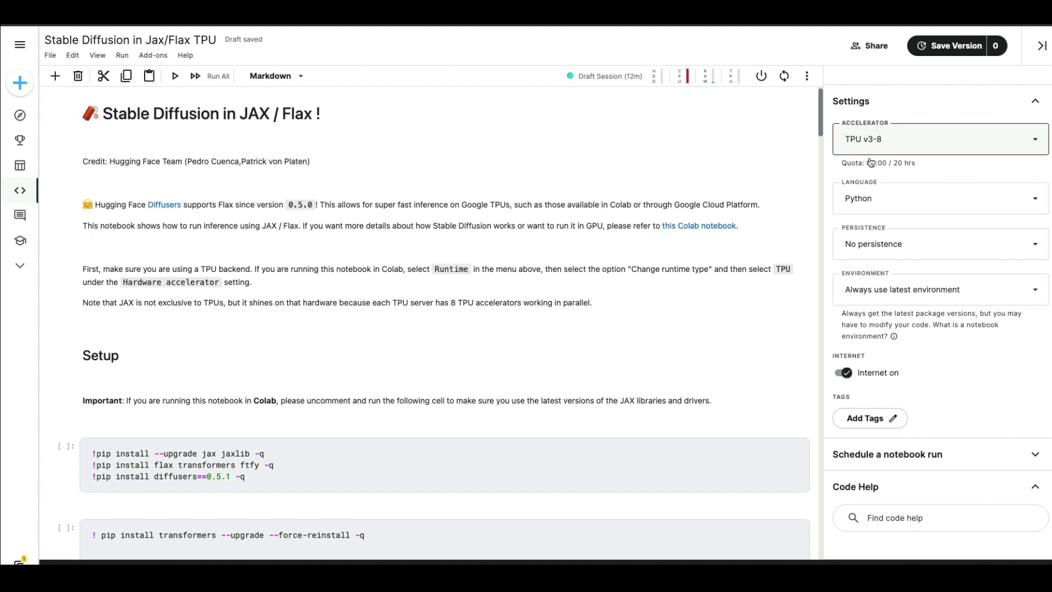
{"action": "mouse_move", "coordinate": [913, 133]}
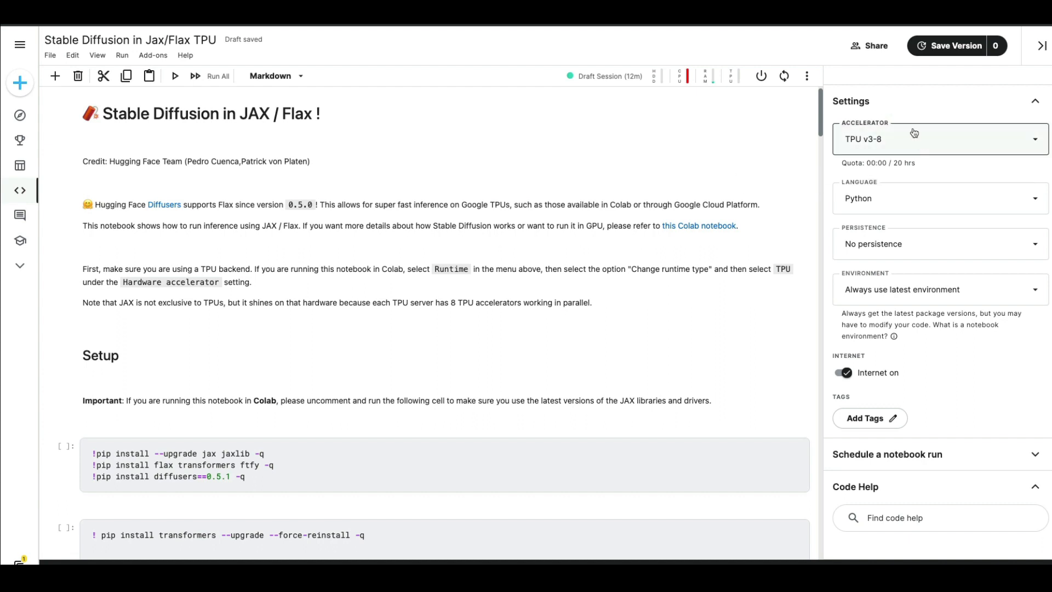
{"action": "mouse_move", "coordinate": [1005, 408]}
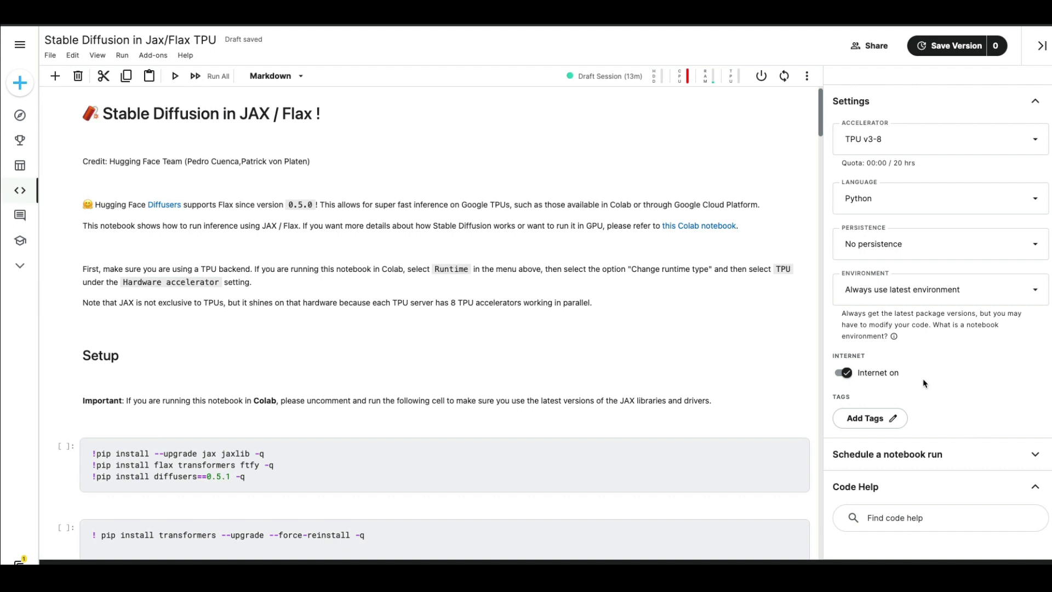
{"action": "mouse_move", "coordinate": [465, 327]}
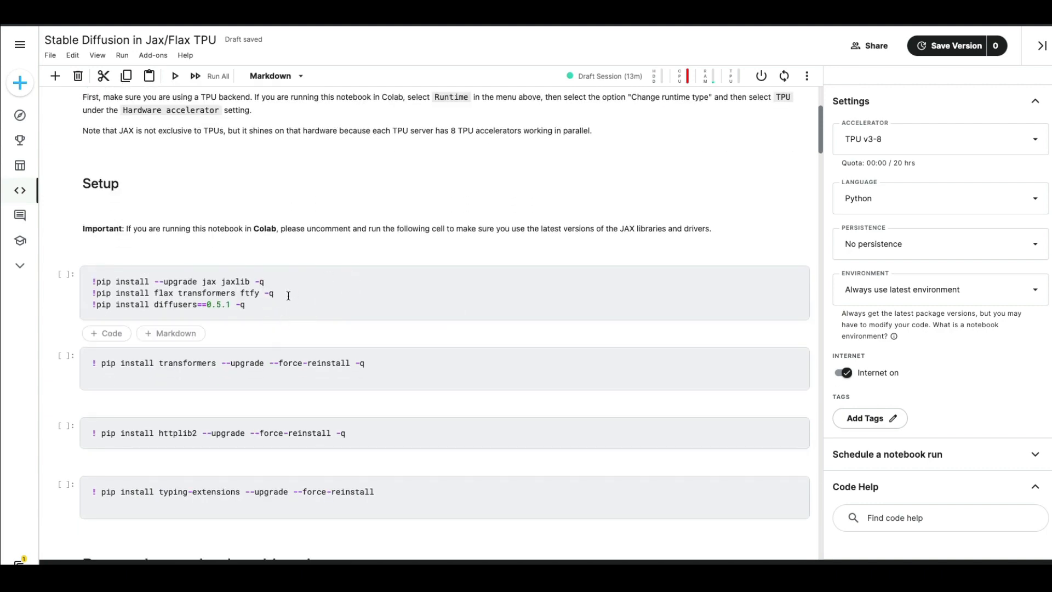
{"action": "scroll", "scroll_direction": "down", "scroll_amount": 3}
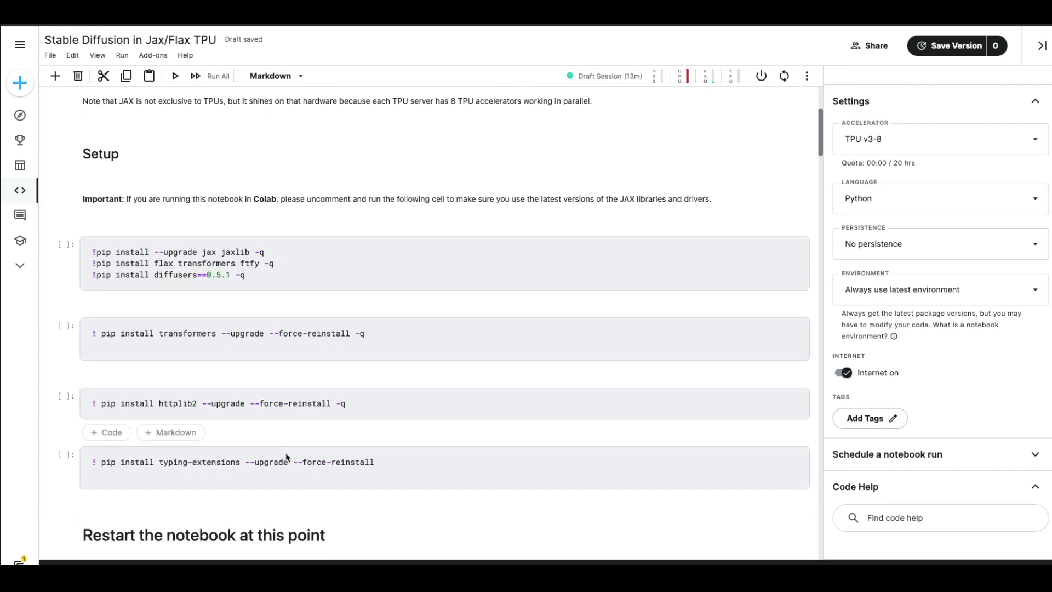
{"action": "scroll", "scroll_direction": "down", "scroll_amount": 3}
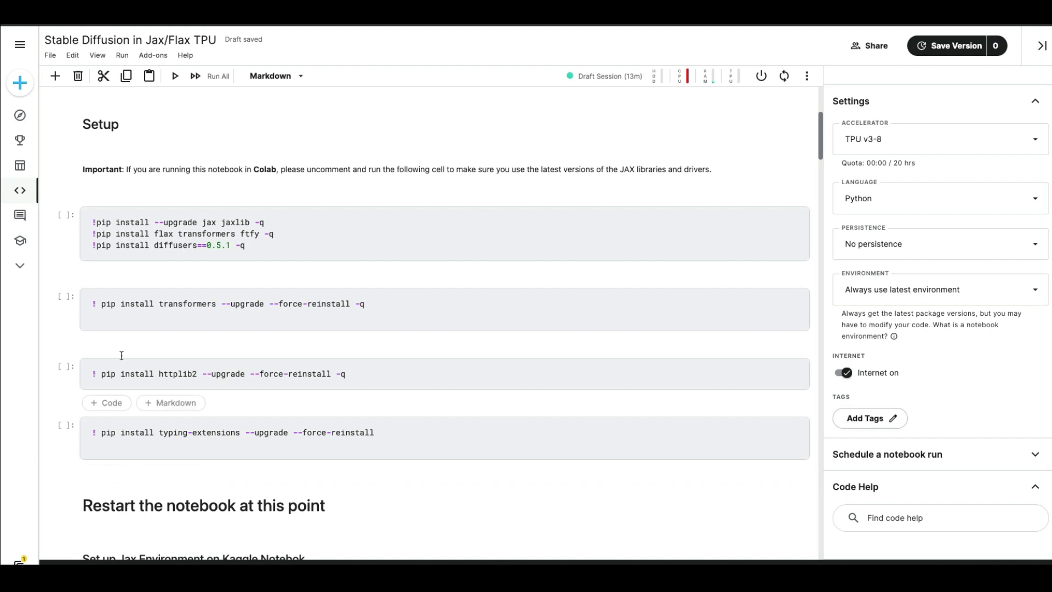
{"action": "left_click", "coordinate": [122, 55]}
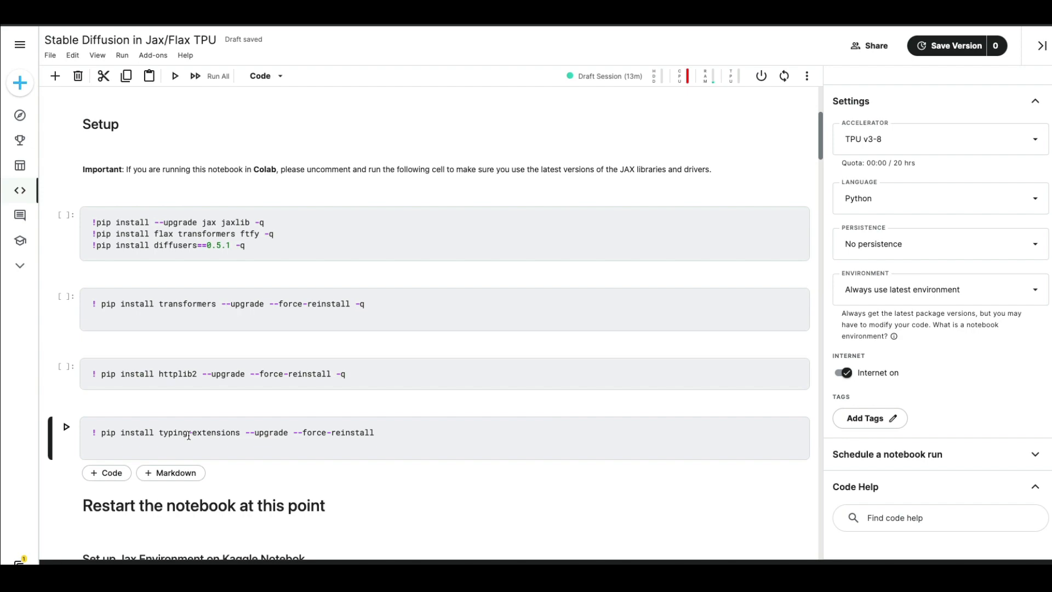
Reach the restart note and bring up the Run menu with Restart & clear cell outputs.
{"action": "scroll", "scroll_direction": "down", "scroll_amount": 3}
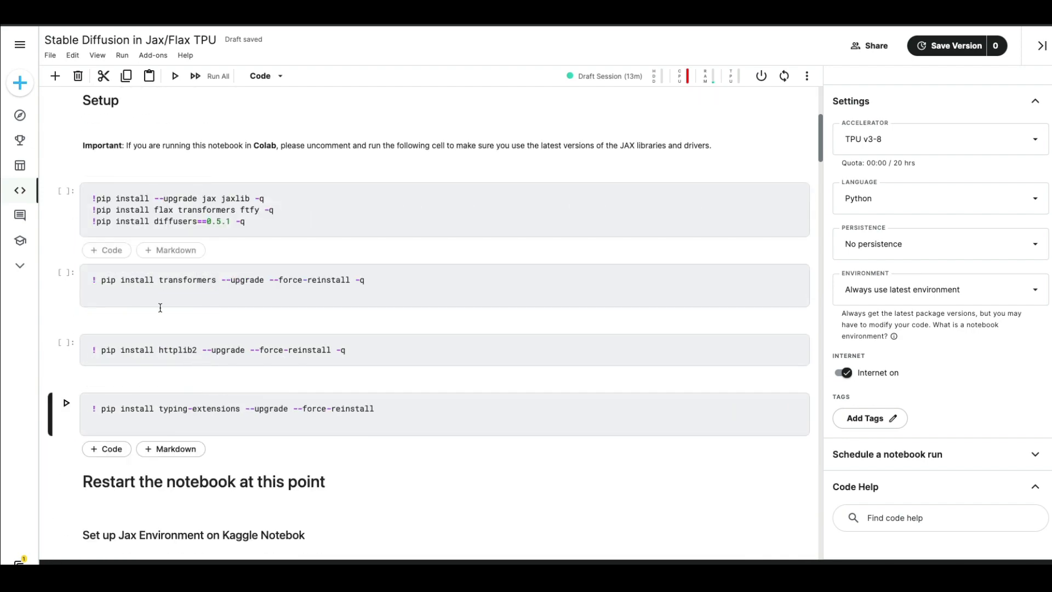
{"action": "scroll", "scroll_direction": "down", "scroll_amount": 3}
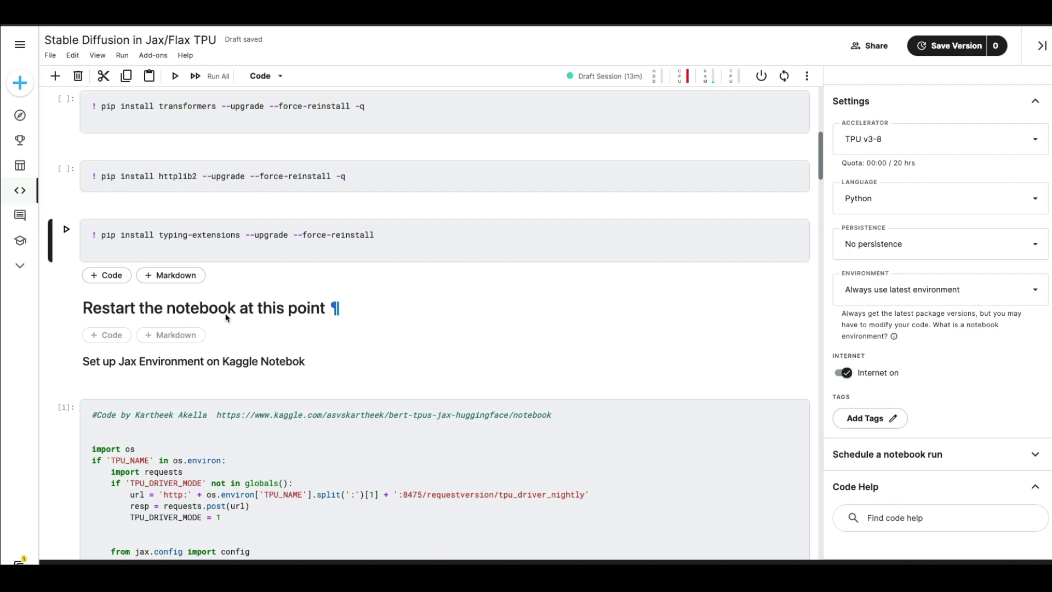
{"action": "left_click", "coordinate": [122, 55]}
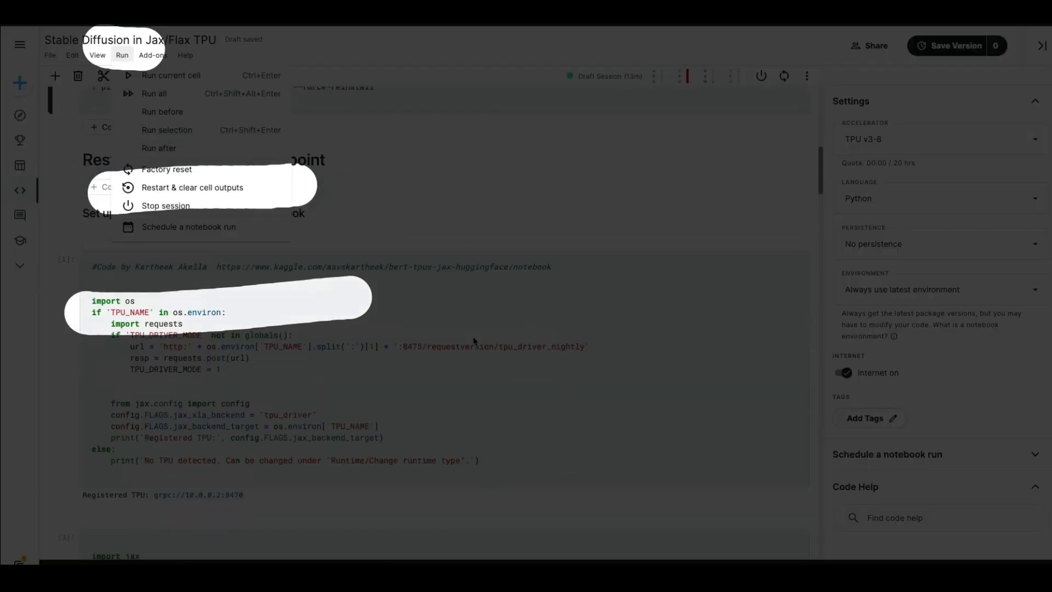
Dismiss the Run menu and view the jax.device_count() result of 8 Cloud TPU devices.
{"action": "left_click", "coordinate": [122, 55]}
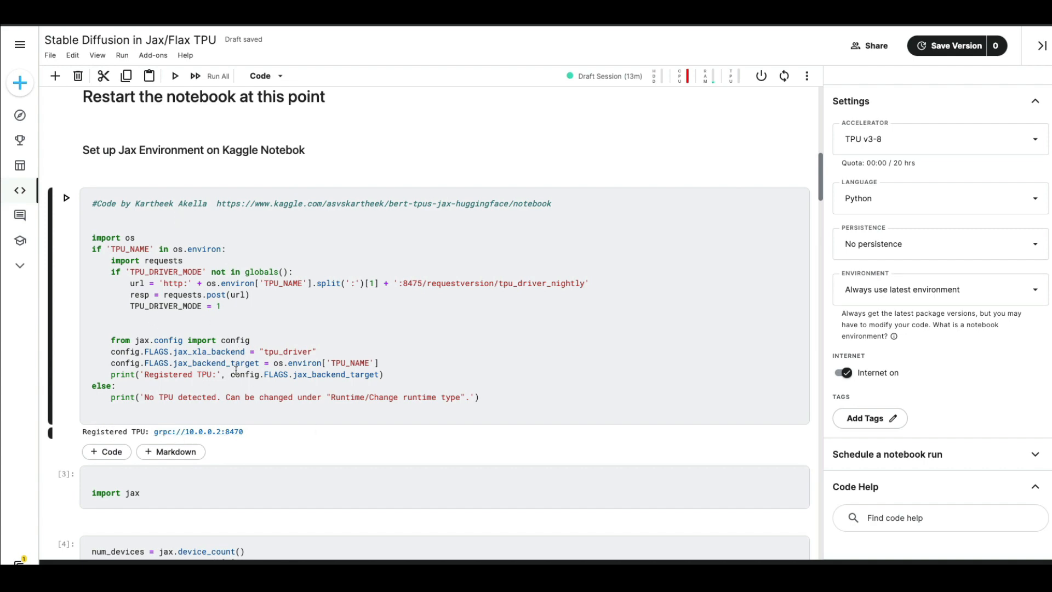
{"action": "scroll", "scroll_direction": "down", "scroll_amount": 3}
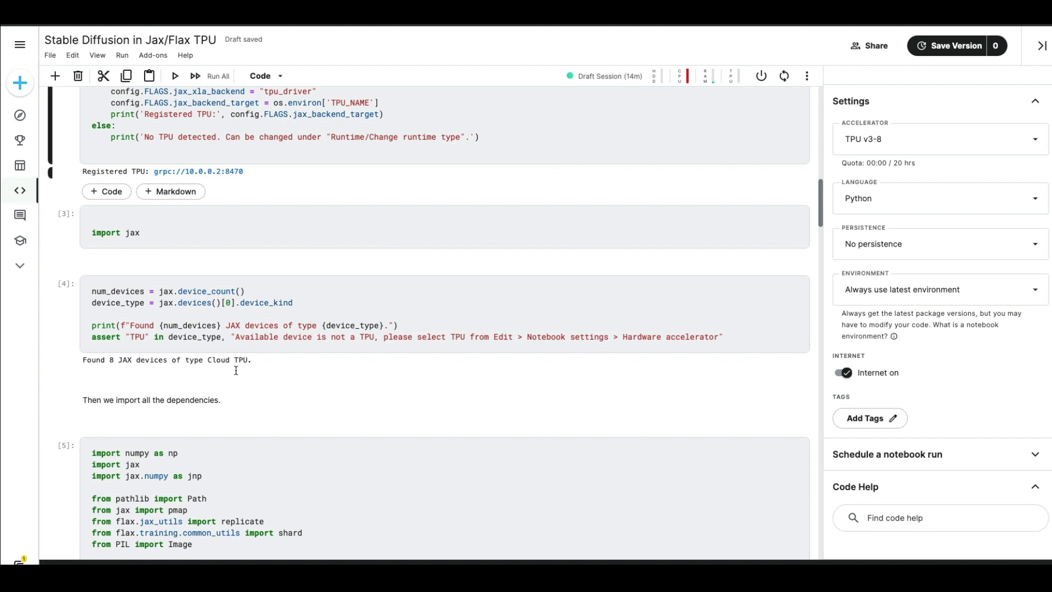
{"action": "scroll", "scroll_direction": "down", "scroll_amount": 3}
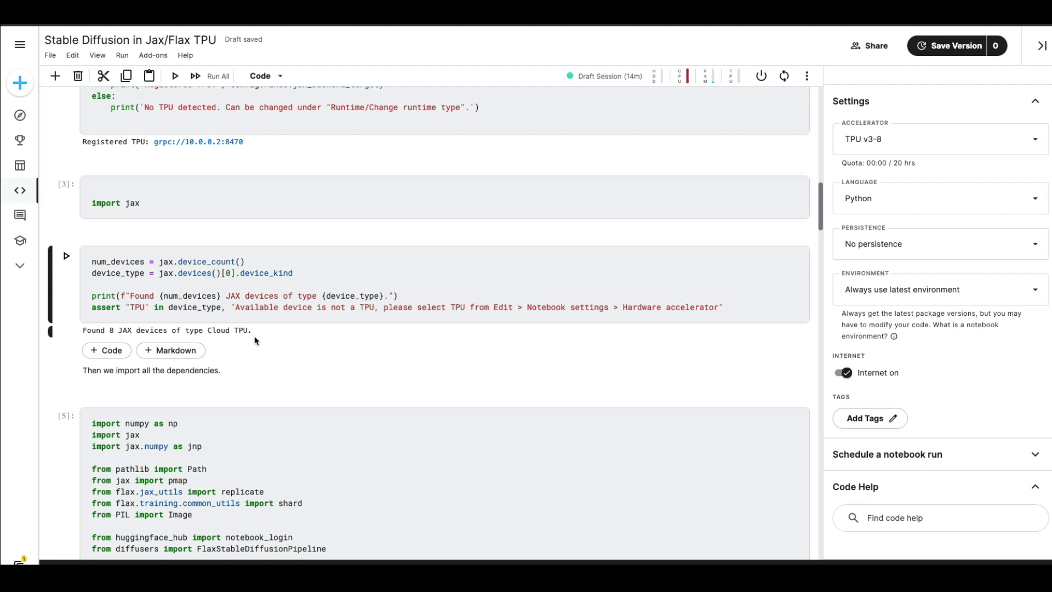
{"action": "mouse_move", "coordinate": [254, 338]}
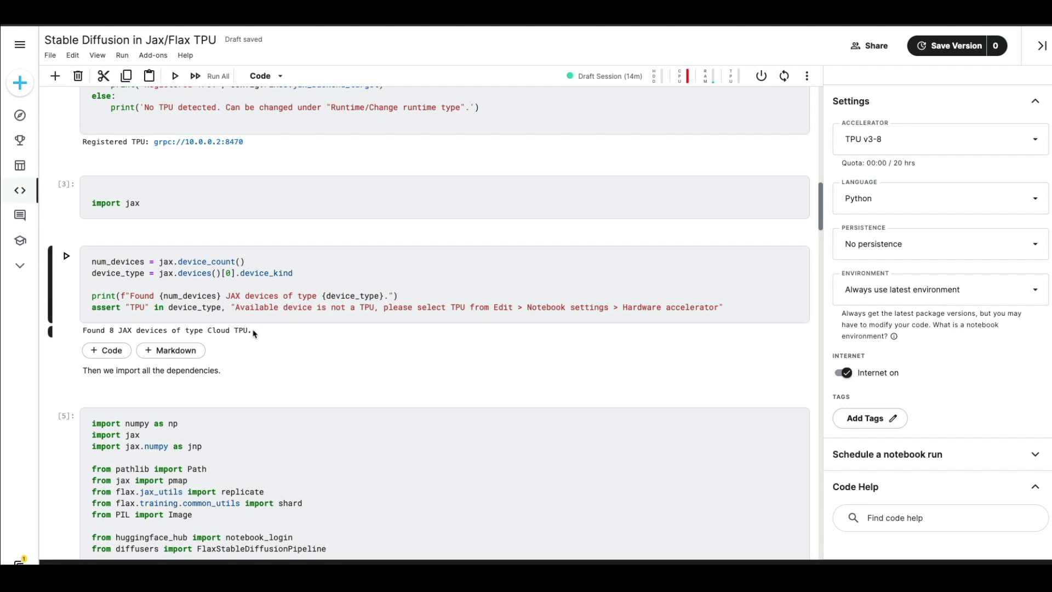
{"action": "scroll", "scroll_direction": "down", "scroll_amount": 3}
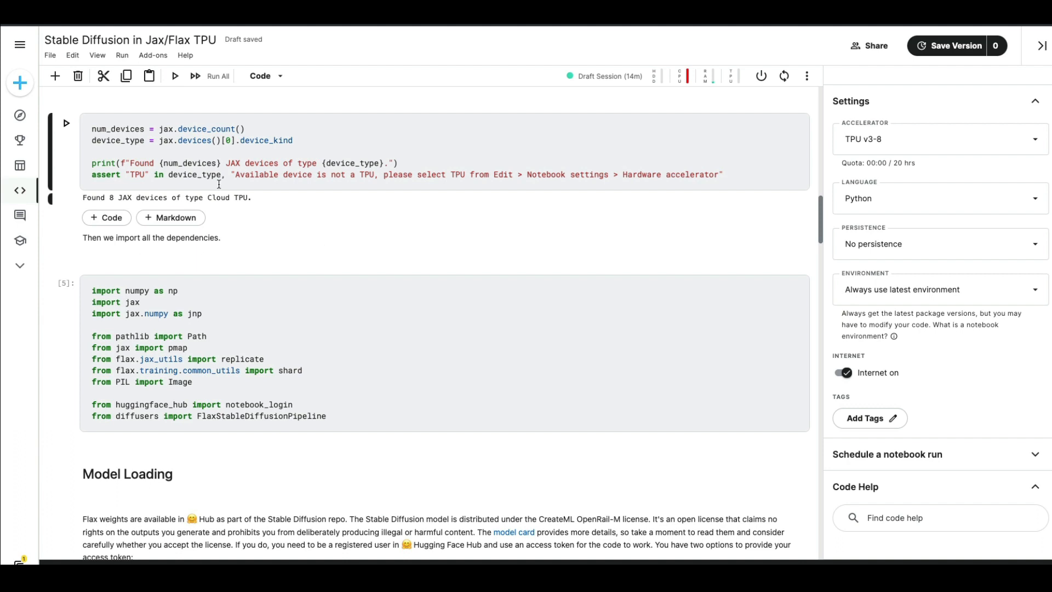
Reach and focus the notebook_login() cell before switching to Hugging Face.
{"action": "scroll", "scroll_direction": "down", "scroll_amount": 3}
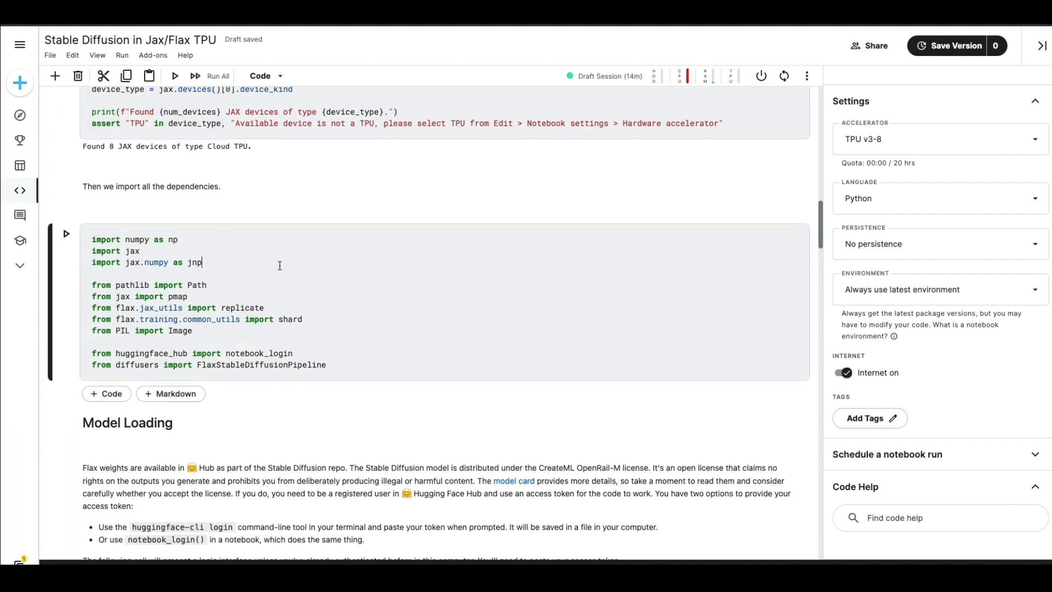
{"action": "scroll", "scroll_direction": "down", "scroll_amount": 3}
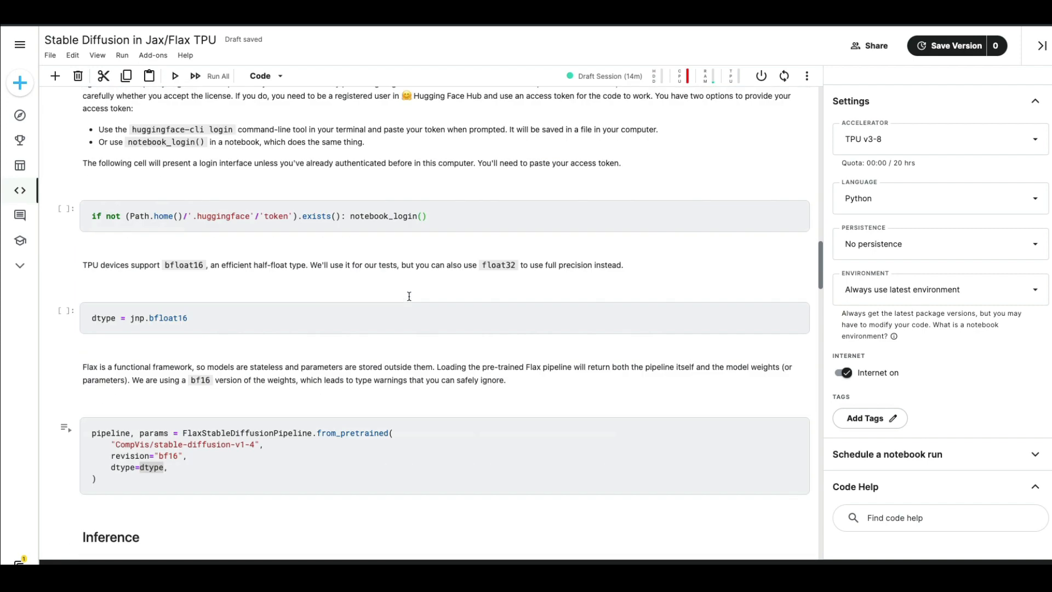
{"action": "scroll", "scroll_direction": "down", "scroll_amount": 3}
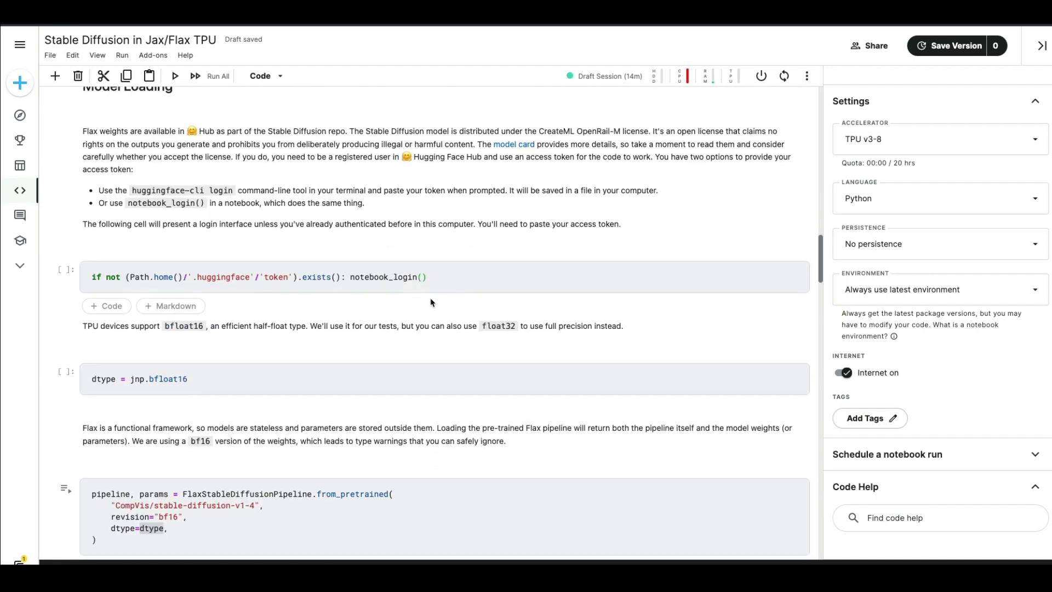
{"action": "scroll", "scroll_direction": "down", "scroll_amount": 3}
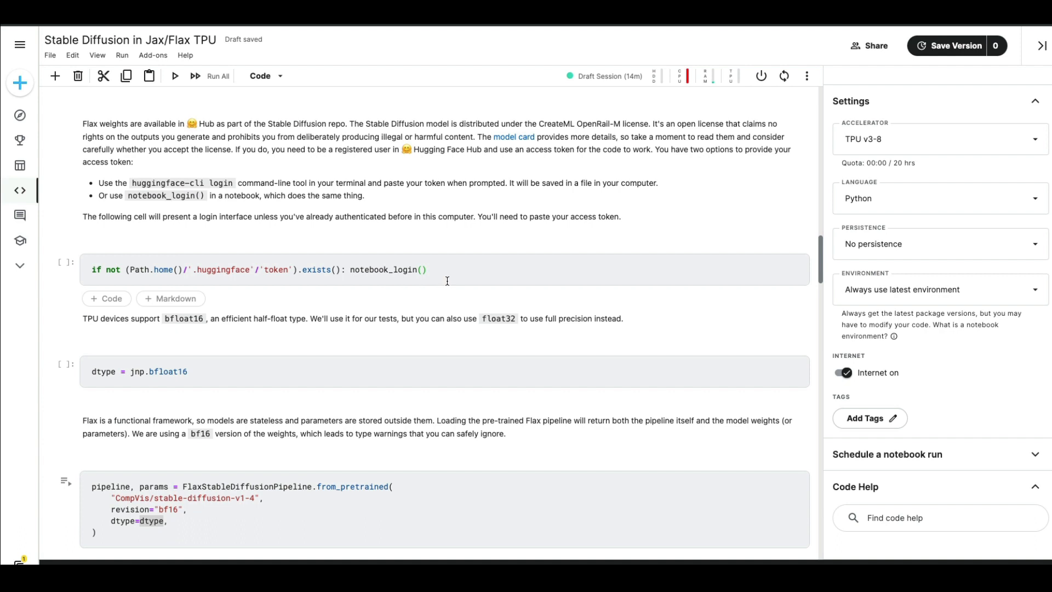
{"action": "left_click", "coordinate": [427, 270]}
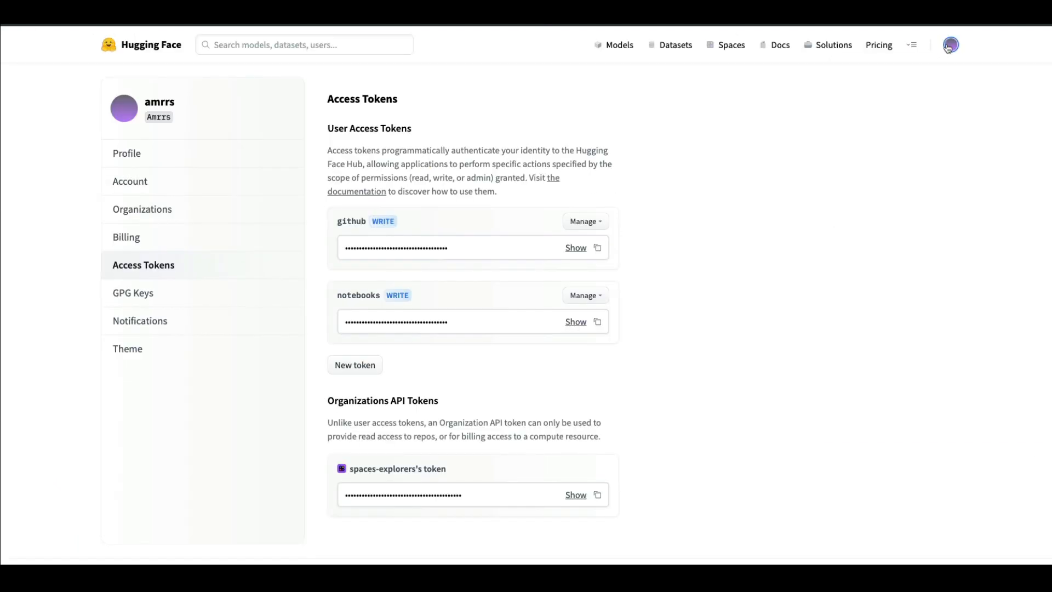
{"action": "mouse_move", "coordinate": [191, 223]}
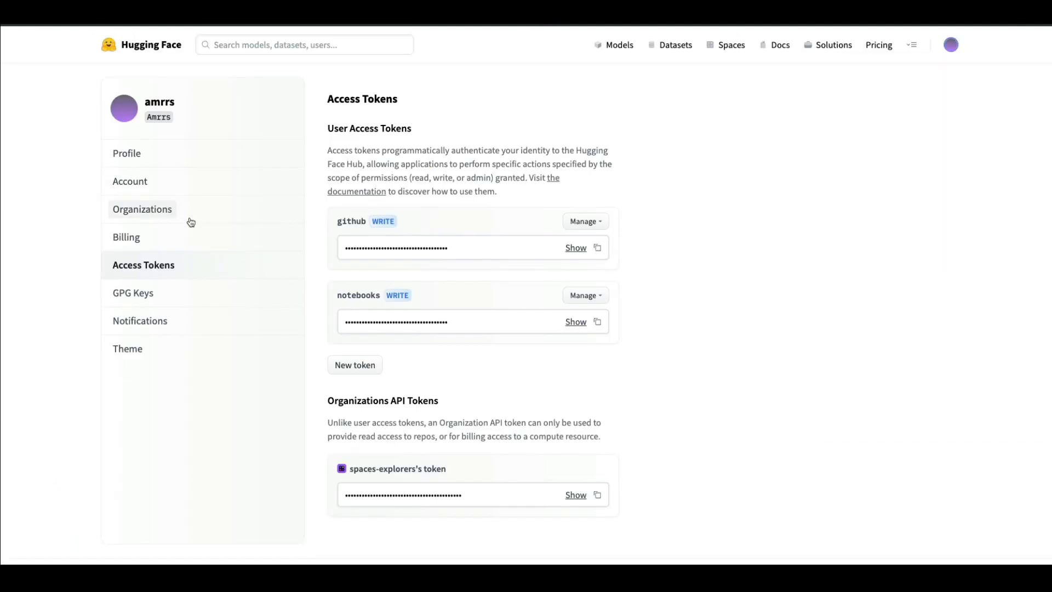
Get the notebooks token from Hugging Face Settings > Access Tokens.
{"action": "left_click", "coordinate": [126, 154]}
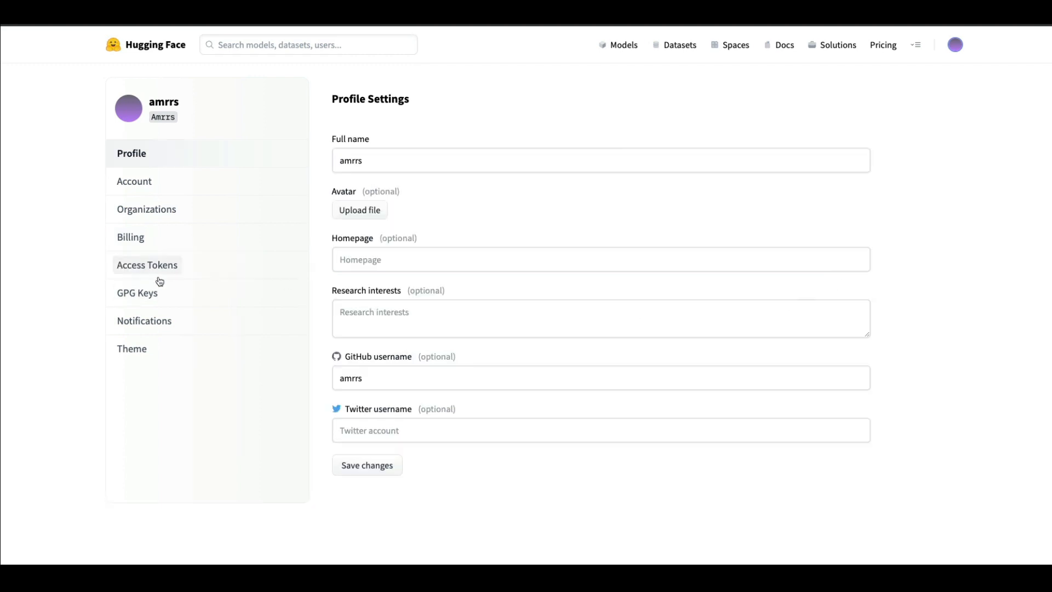
{"action": "left_click", "coordinate": [147, 264]}
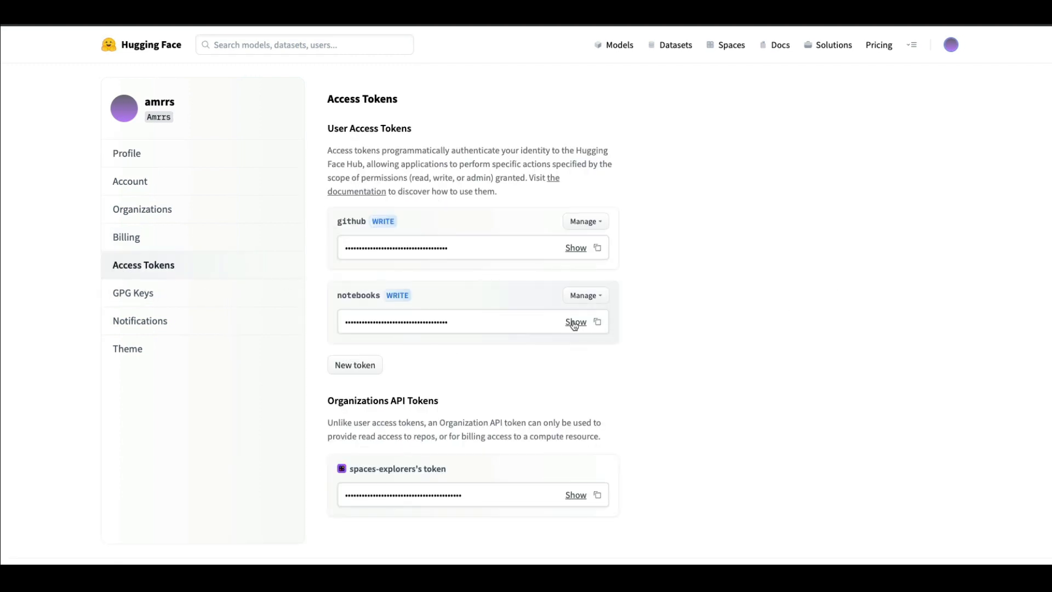
{"action": "left_click", "coordinate": [595, 321]}
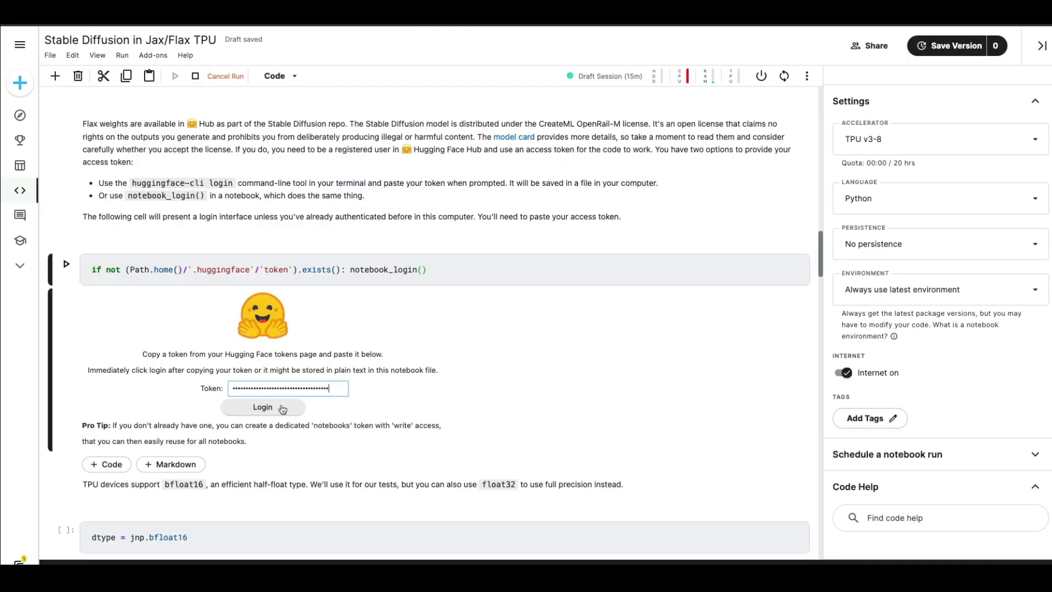
Log in to Hugging Face in the login widget with the pasted token.
{"action": "left_click", "coordinate": [262, 407]}
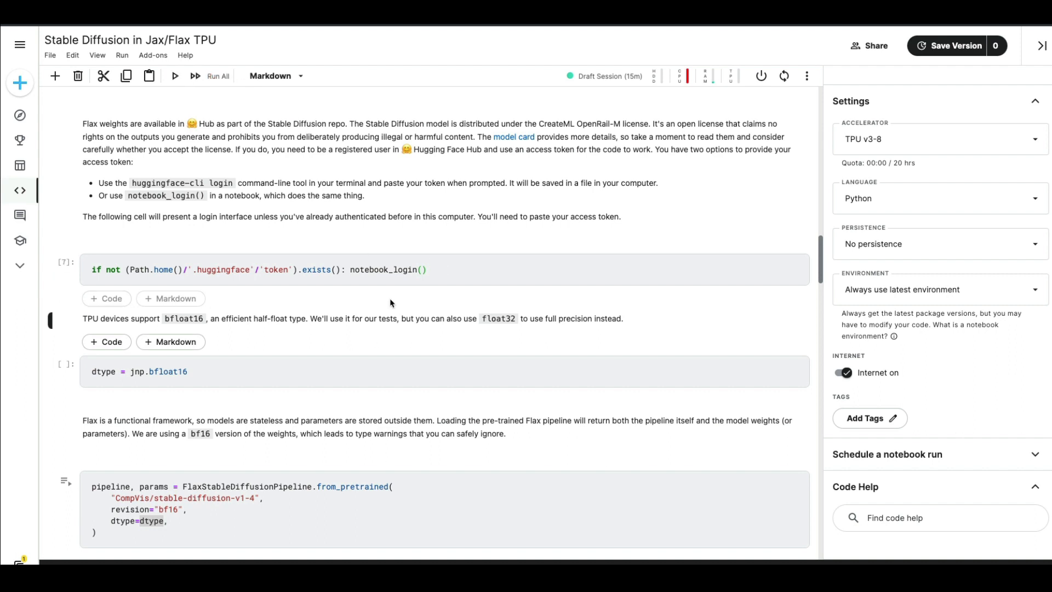
{"action": "mouse_move", "coordinate": [313, 298]}
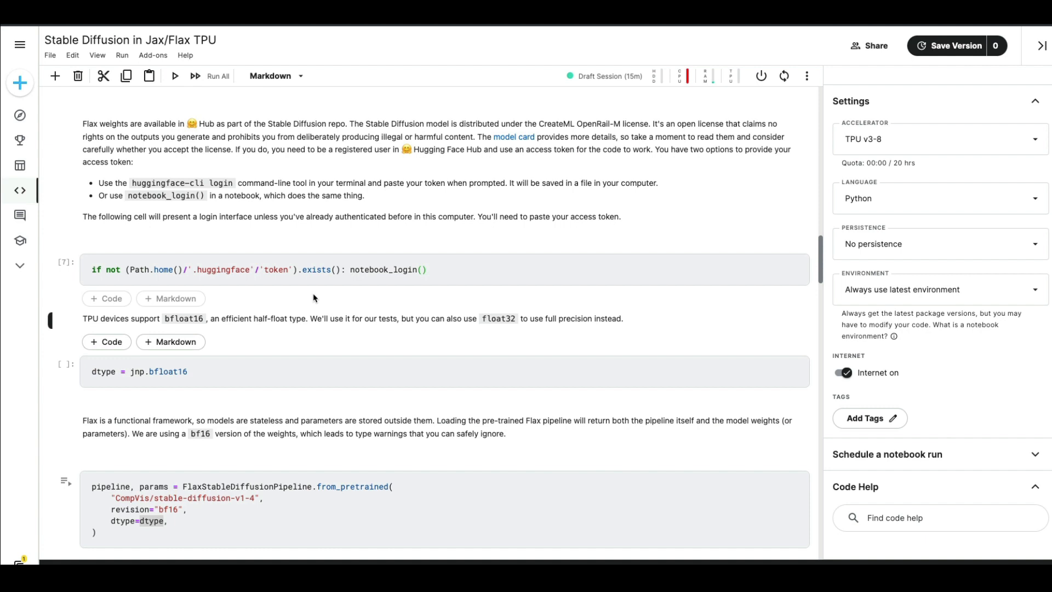
{"action": "mouse_move", "coordinate": [433, 336]}
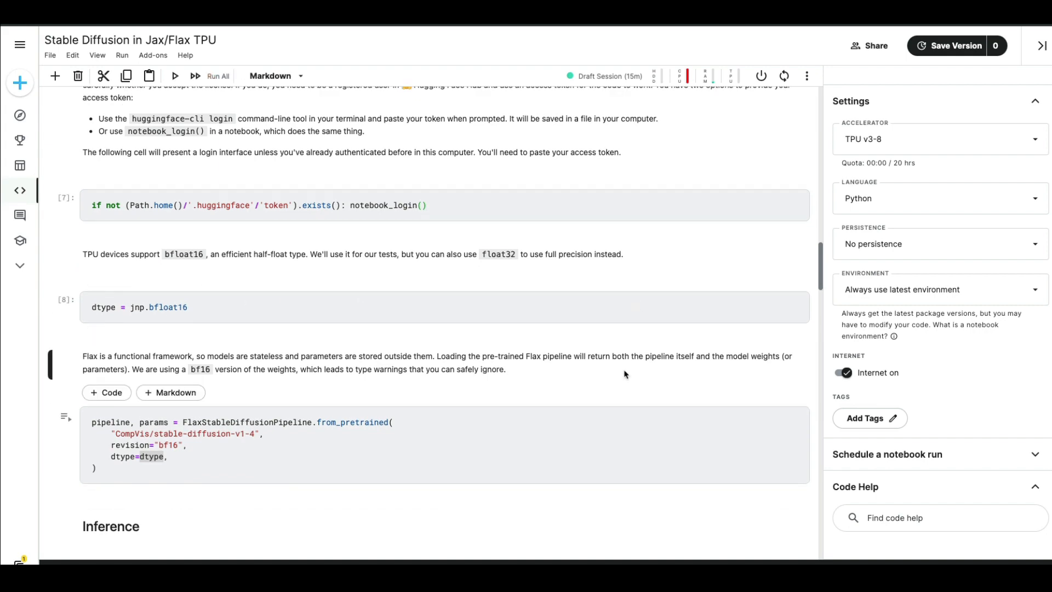
Load the stable-diffusion-v1-4 FlaxStableDiffusionPipeline with bf16 weights and reach Inference.
{"action": "scroll", "scroll_direction": "down", "scroll_amount": 3}
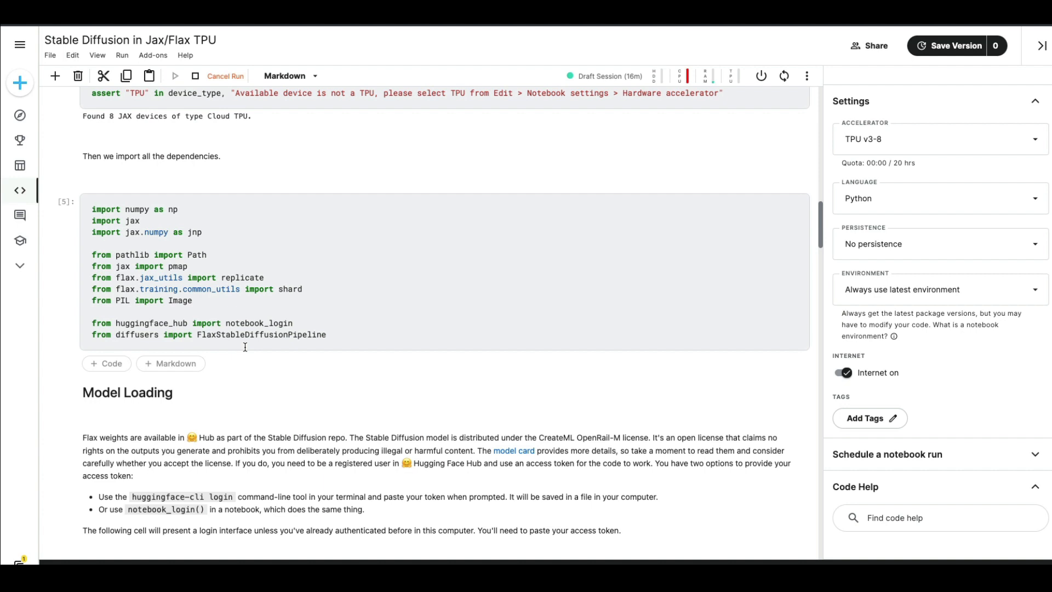
{"action": "double_click", "coordinate": [261, 334]}
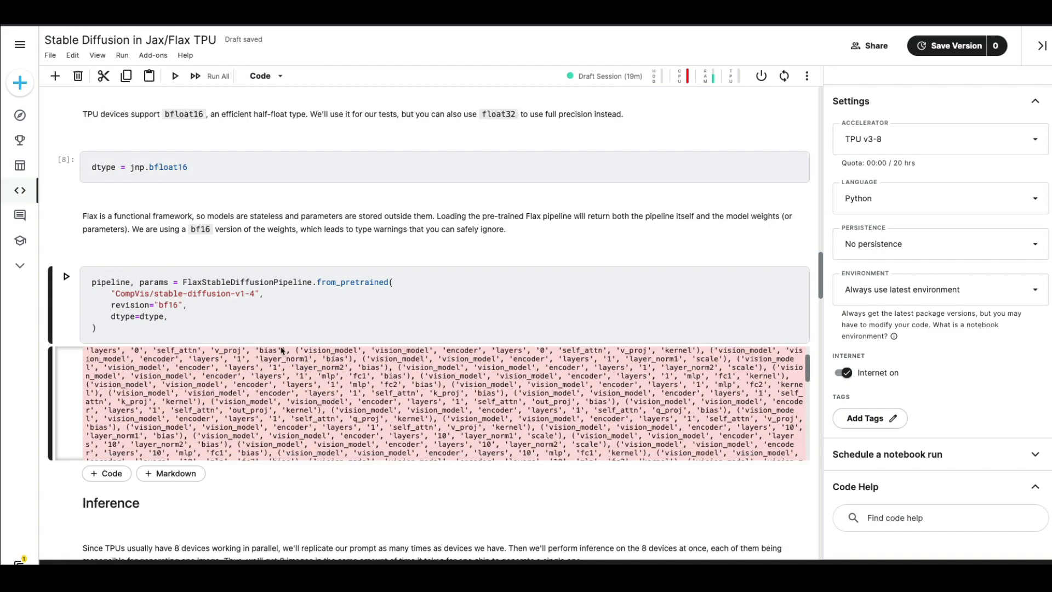
{"action": "scroll", "scroll_direction": "down", "scroll_amount": 3}
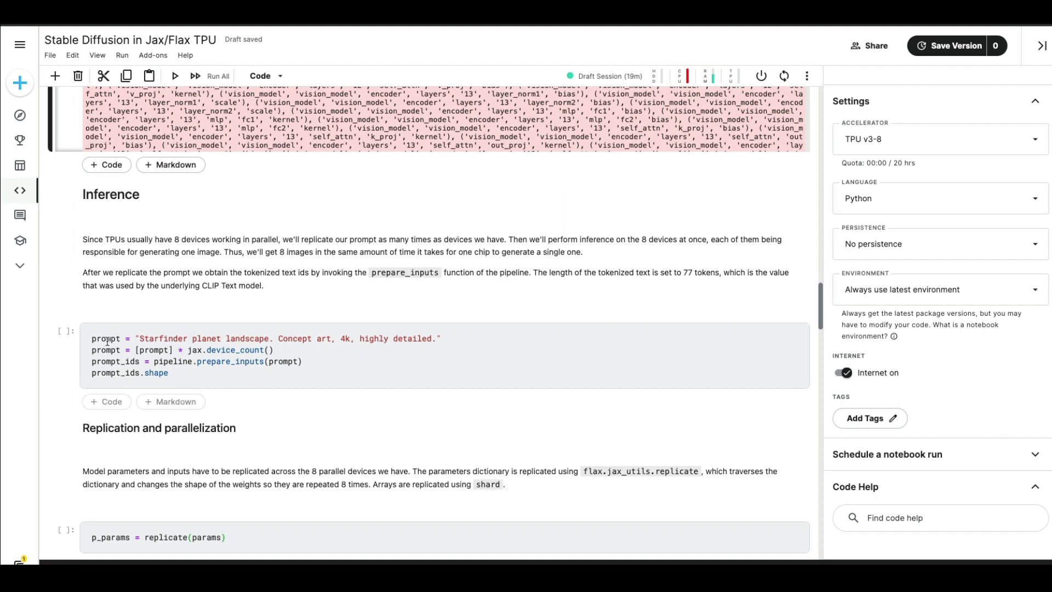
{"action": "mouse_move", "coordinate": [246, 333]}
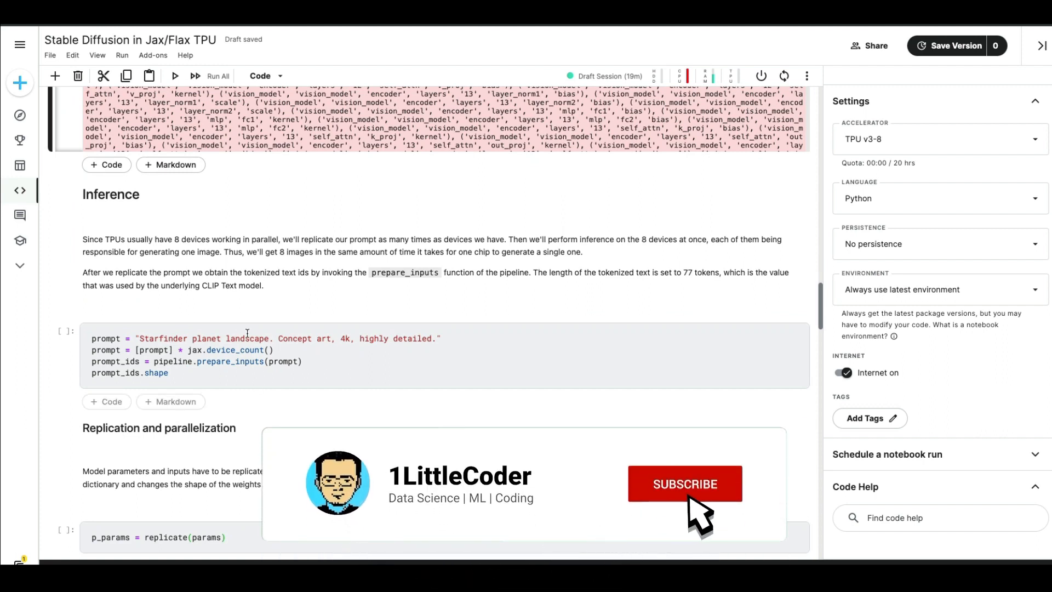
Tokenize the Starfinder prompt to (8, 77), replicate params, shard ids to (8, 1, 77), start create_key.
{"action": "left_click", "coordinate": [683, 484]}
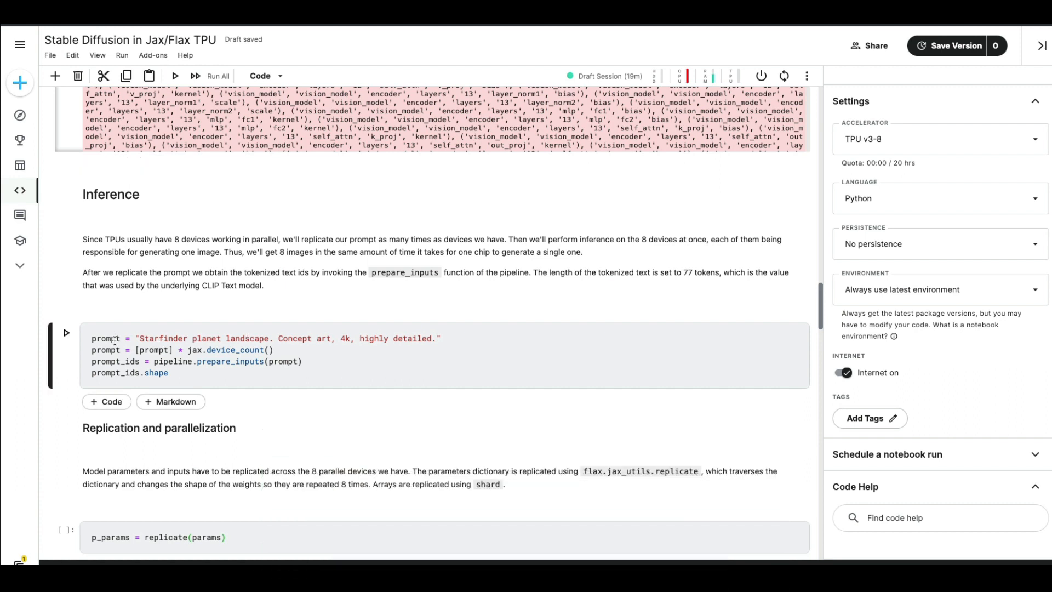
{"action": "left_click_drag", "start_coordinate": [138, 339], "coordinate": [288, 338]}
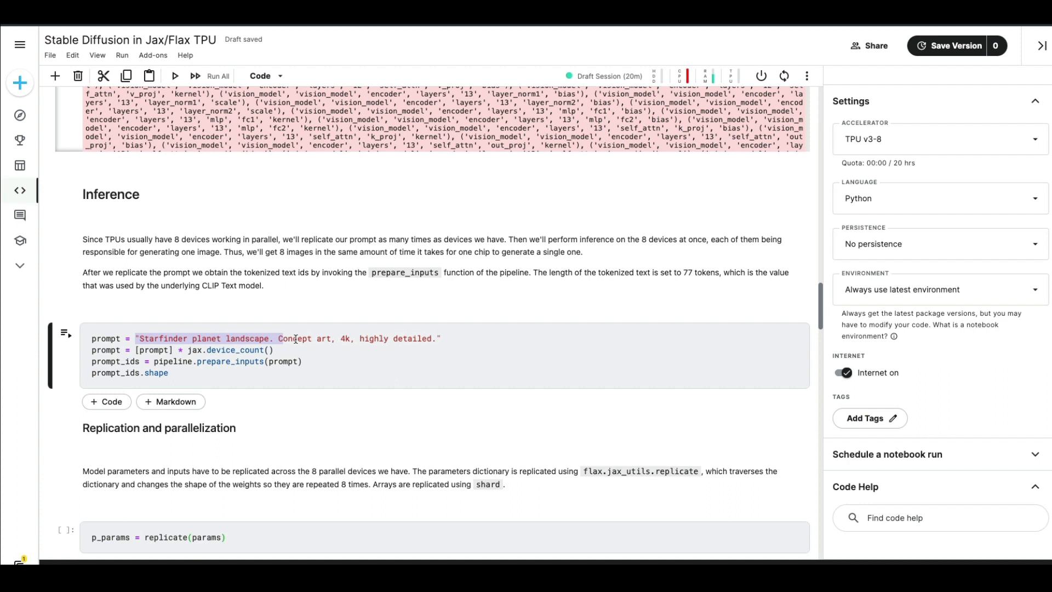
{"action": "left_click", "coordinate": [441, 339]}
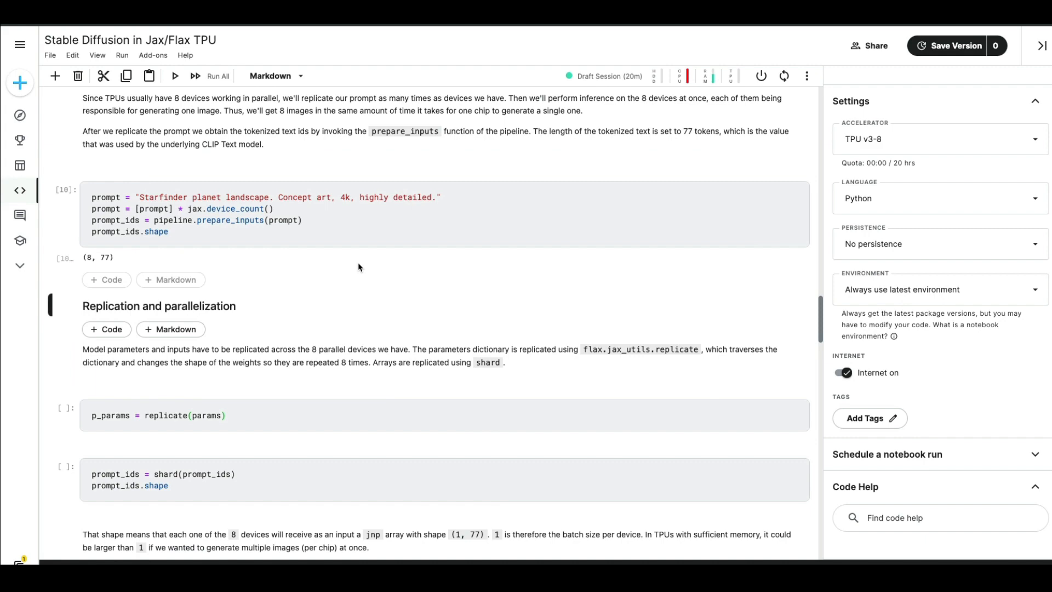
{"action": "scroll", "scroll_direction": "down", "scroll_amount": 3}
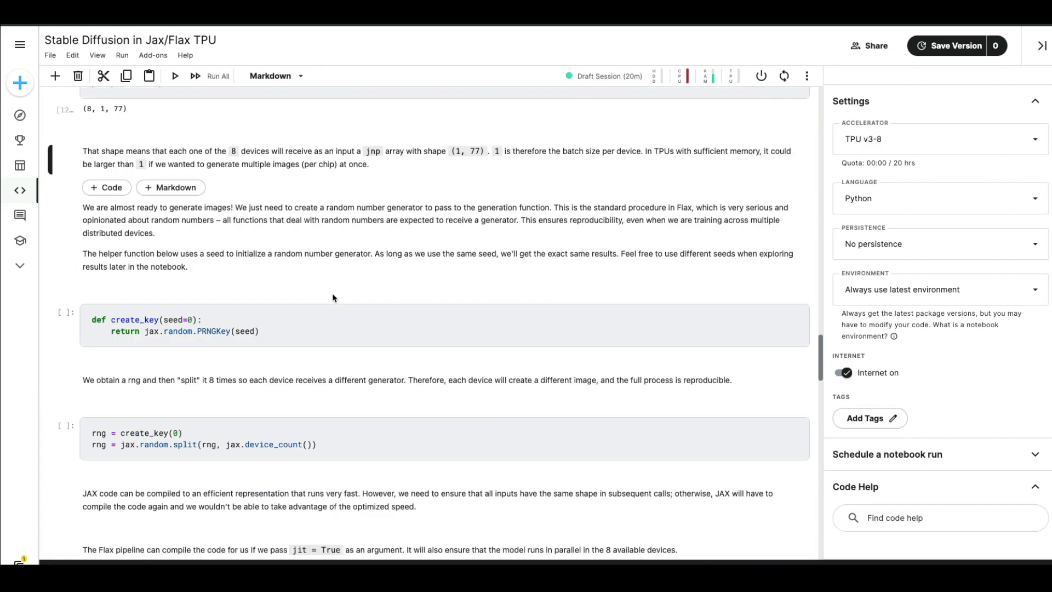
{"action": "left_click", "coordinate": [174, 76]}
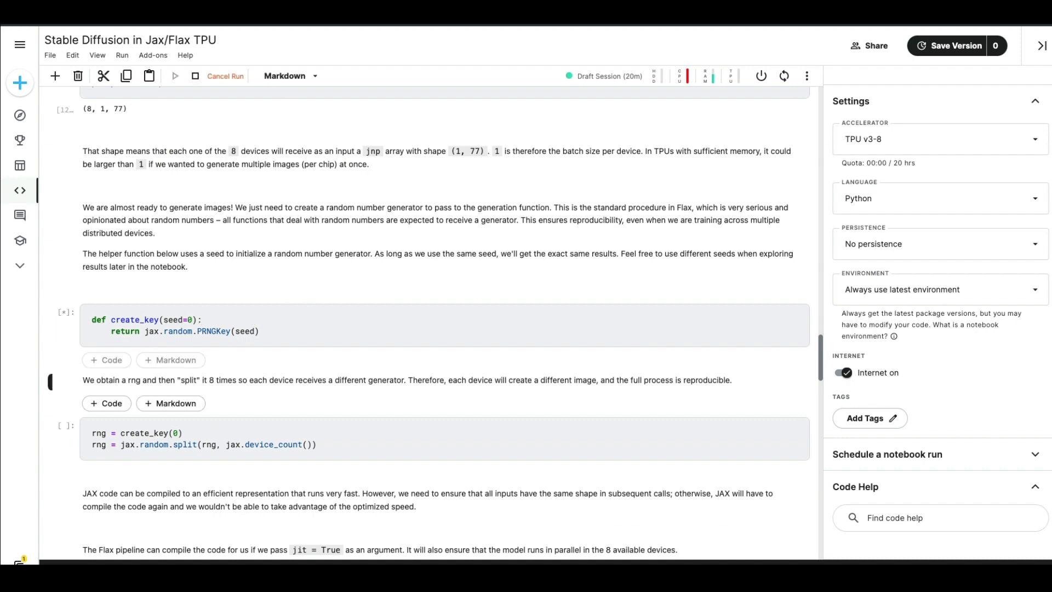
Run the rng split and the %%time jit=True pipeline cell, finishing in 1min 47s wall time.
{"action": "scroll", "scroll_direction": "down", "scroll_amount": 3}
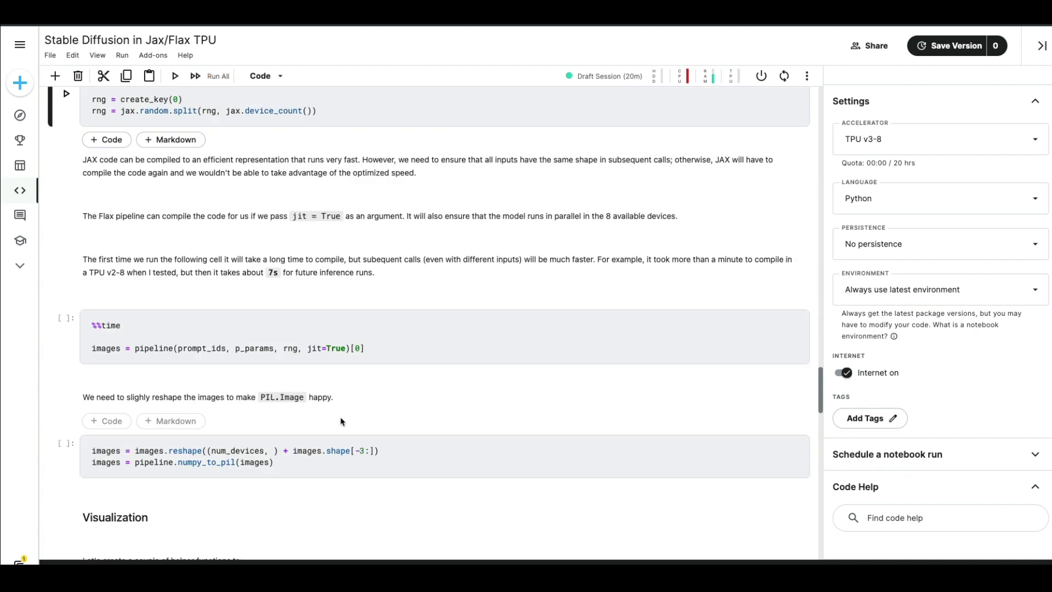
{"action": "scroll", "scroll_direction": "down", "scroll_amount": 3}
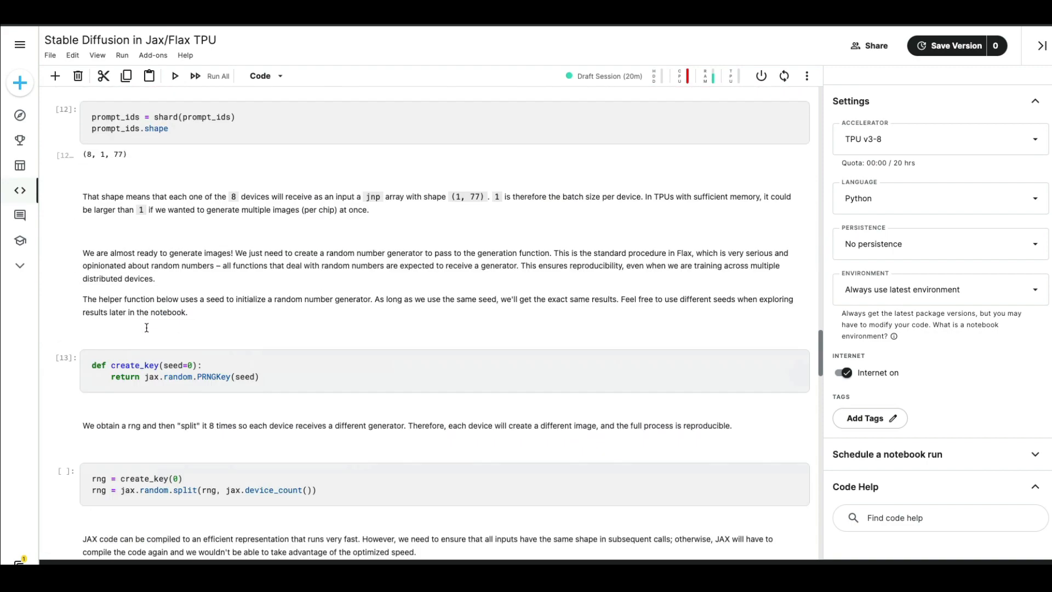
{"action": "scroll", "scroll_direction": "down", "scroll_amount": 3}
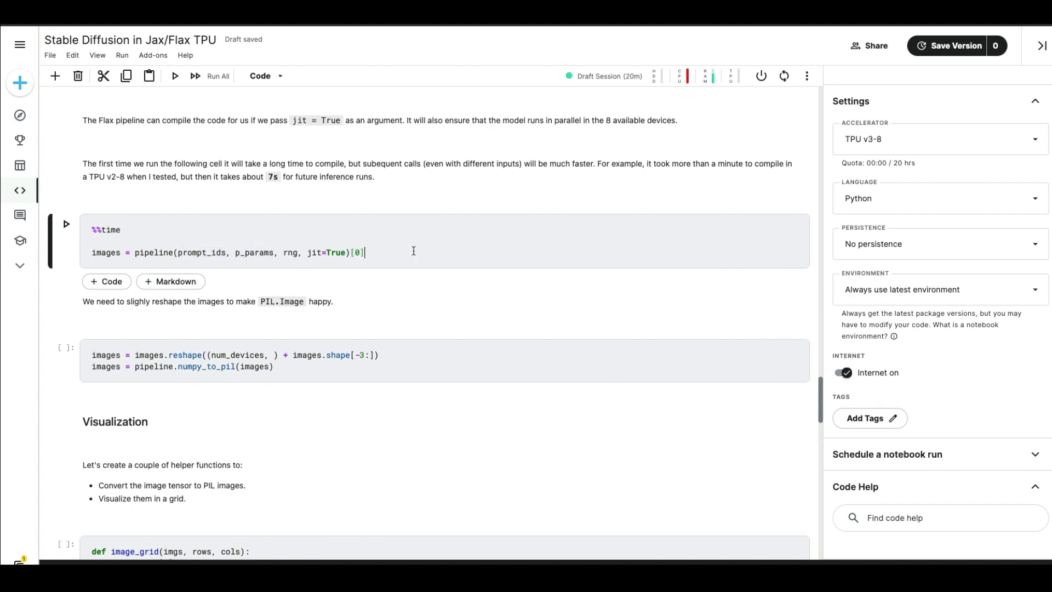
{"action": "left_click", "coordinate": [174, 75]}
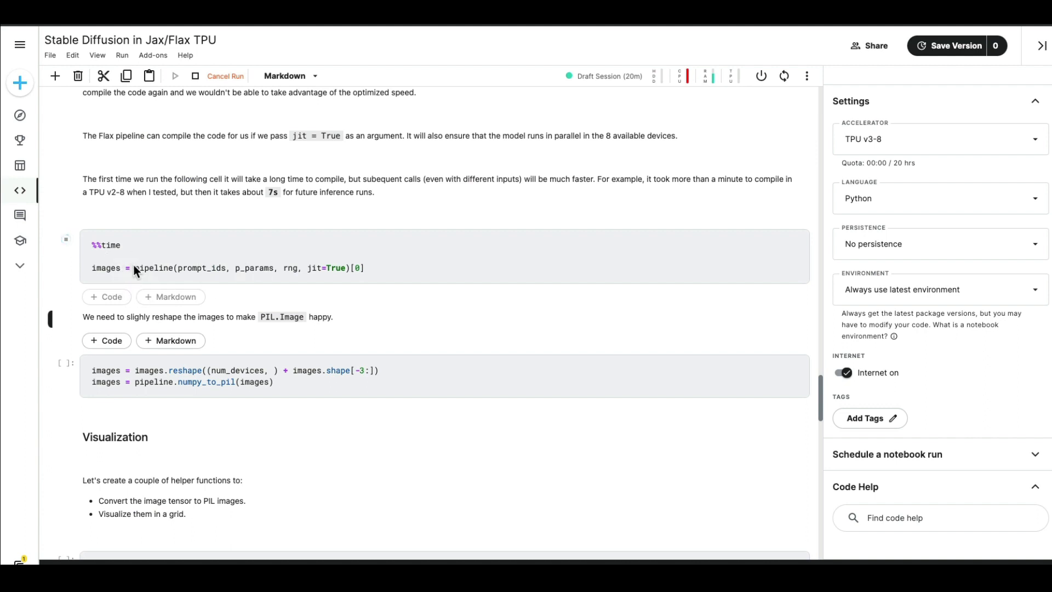
{"action": "scroll", "scroll_direction": "down", "scroll_amount": 3}
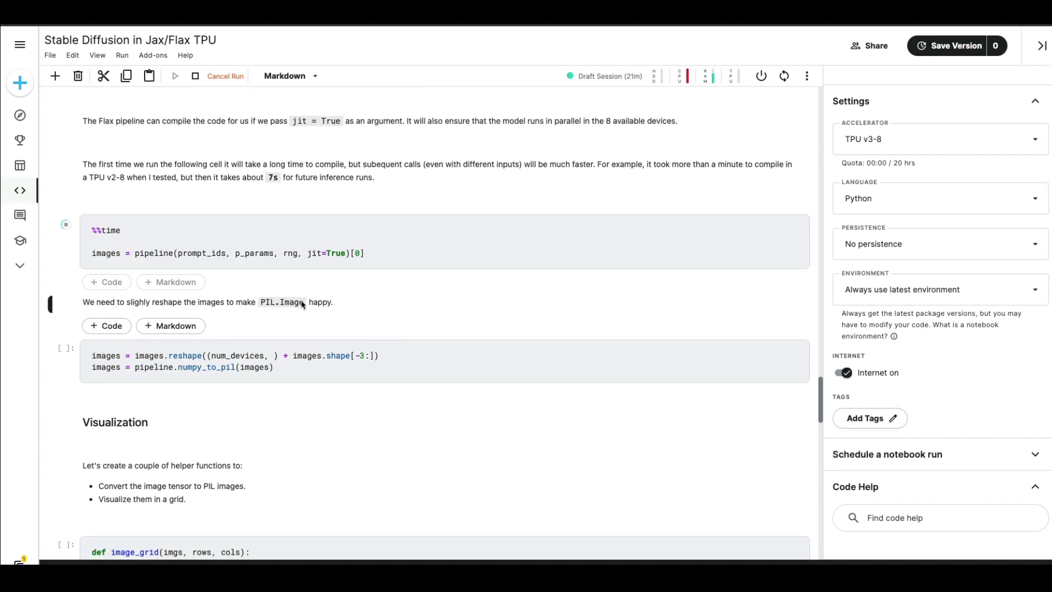
{"action": "left_click", "coordinate": [174, 76]}
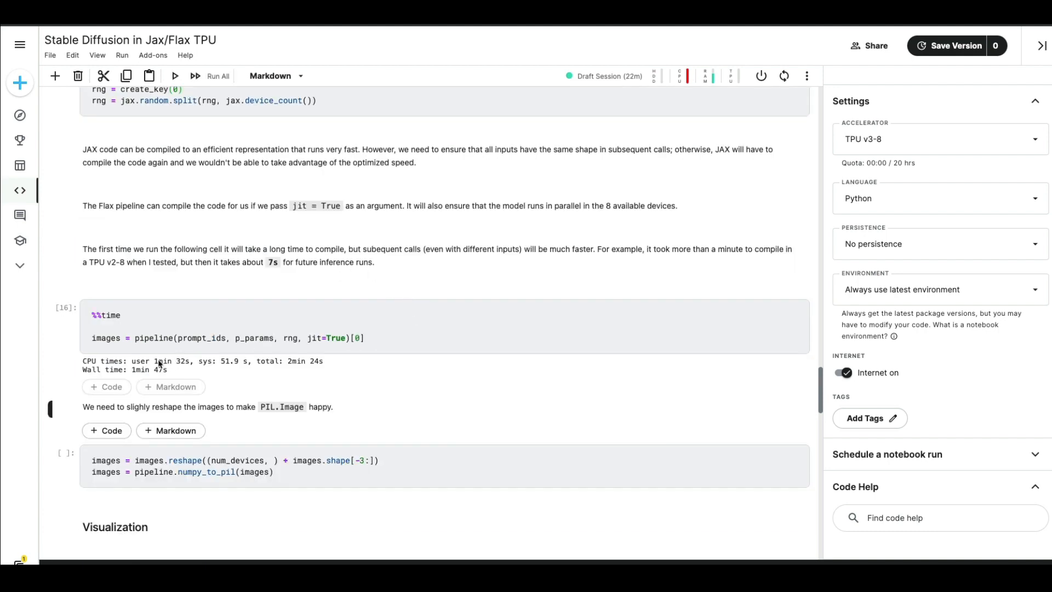
Compare the 1min 47s compiling call with the 4.7 s repeat run, highlighting the jit=True argument.
{"action": "double_click", "coordinate": [163, 360]}
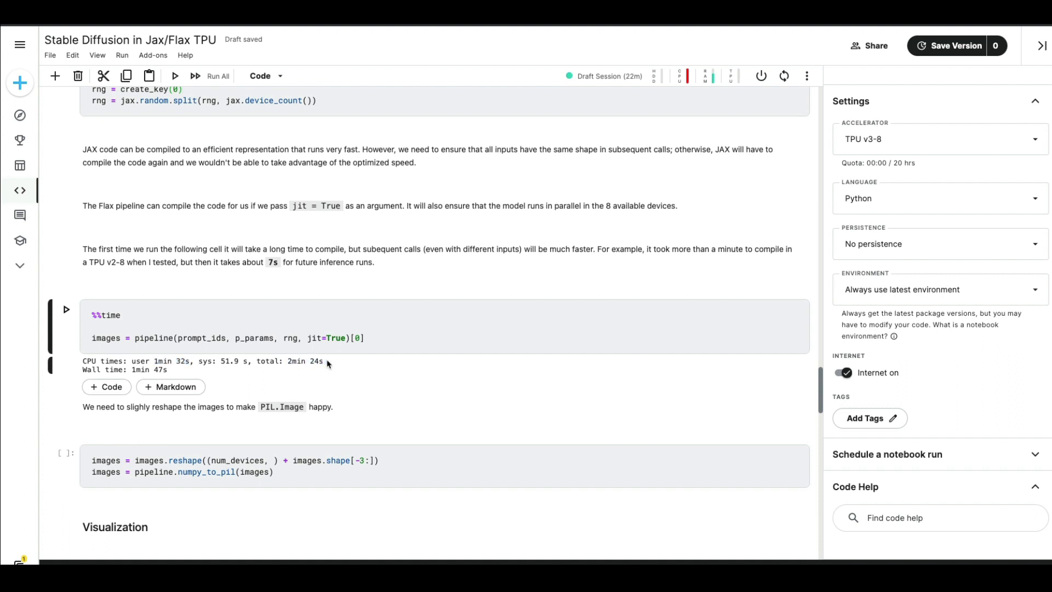
{"action": "mouse_move", "coordinate": [307, 363]}
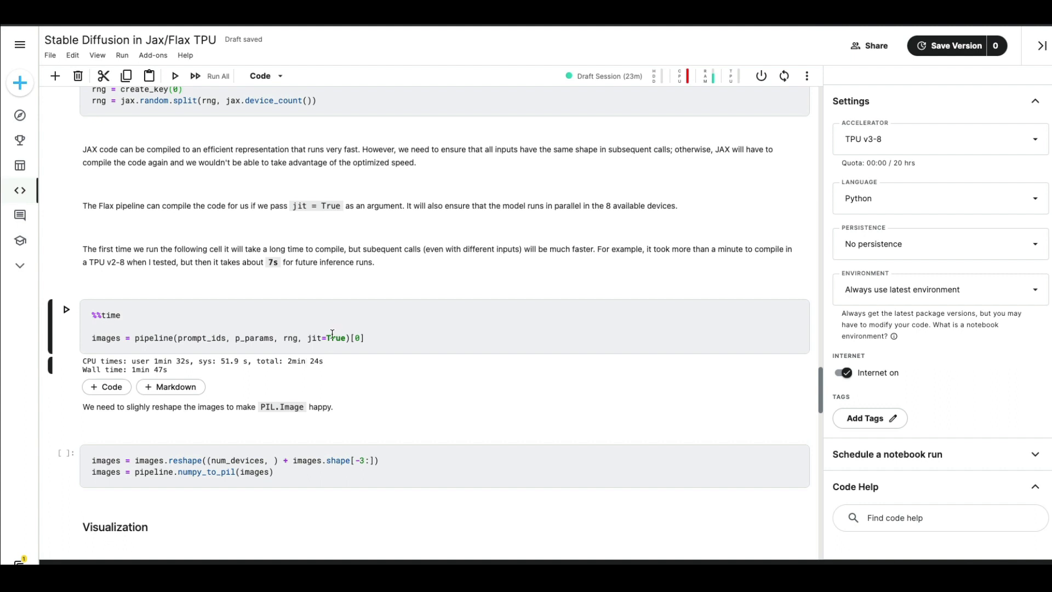
{"action": "double_click", "coordinate": [324, 337]}
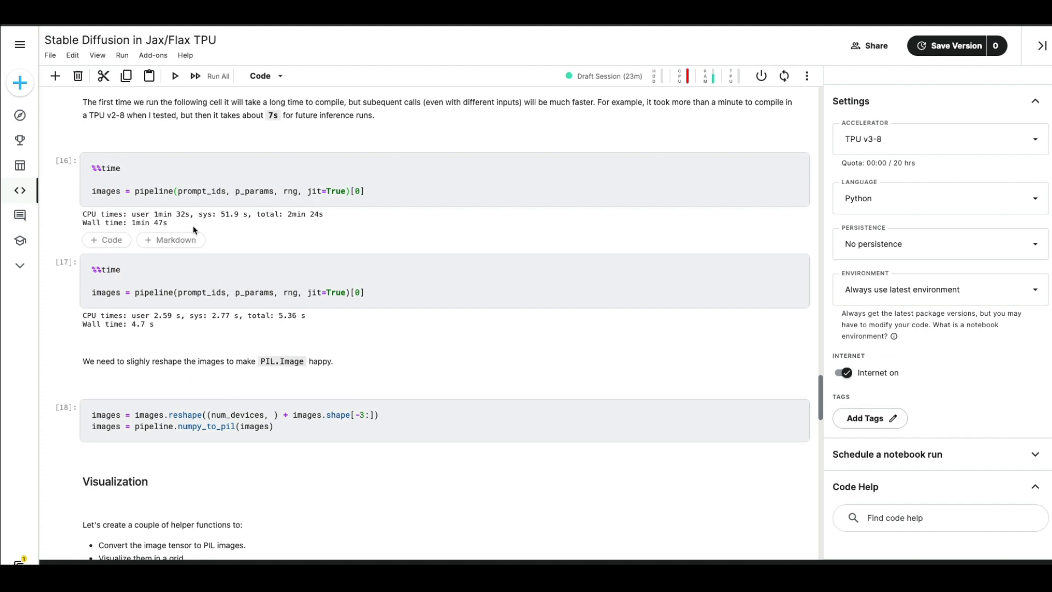
{"action": "scroll", "scroll_direction": "down", "scroll_amount": 3}
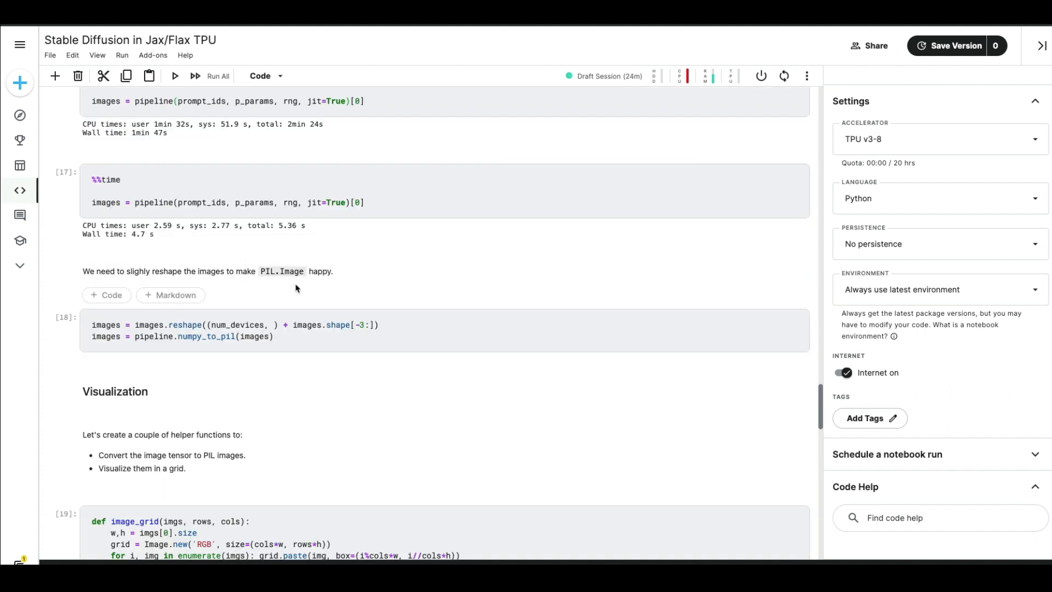
Run the image_grid helper and add the image_grid(images, 2, 4) cell.
{"action": "scroll", "scroll_direction": "down", "scroll_amount": 3}
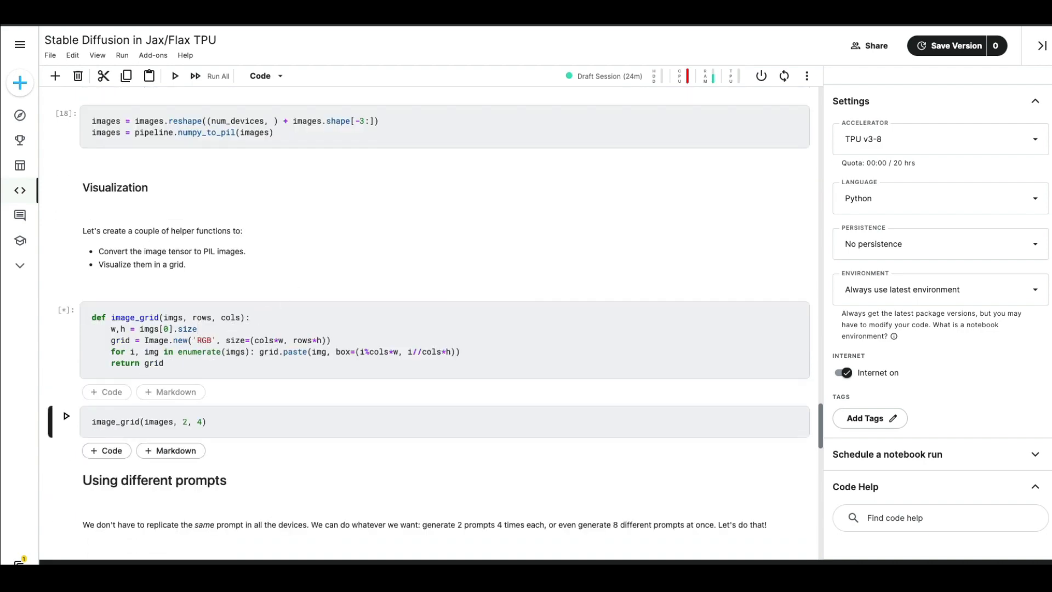
{"action": "left_click", "coordinate": [66, 416]}
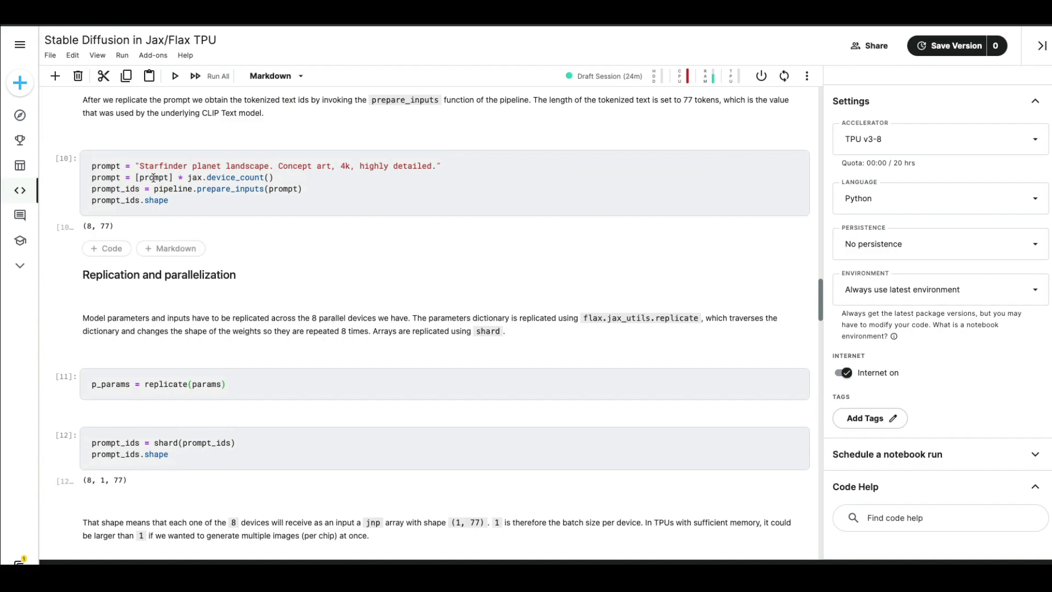
{"action": "mouse_move", "coordinate": [343, 277]}
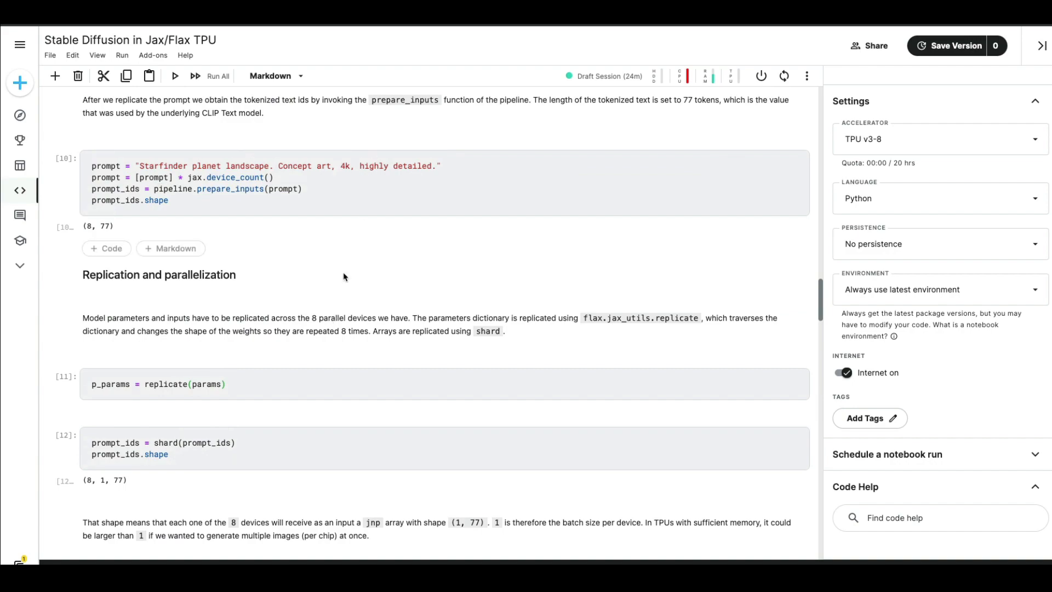
{"action": "scroll", "scroll_direction": "down", "scroll_amount": 3}
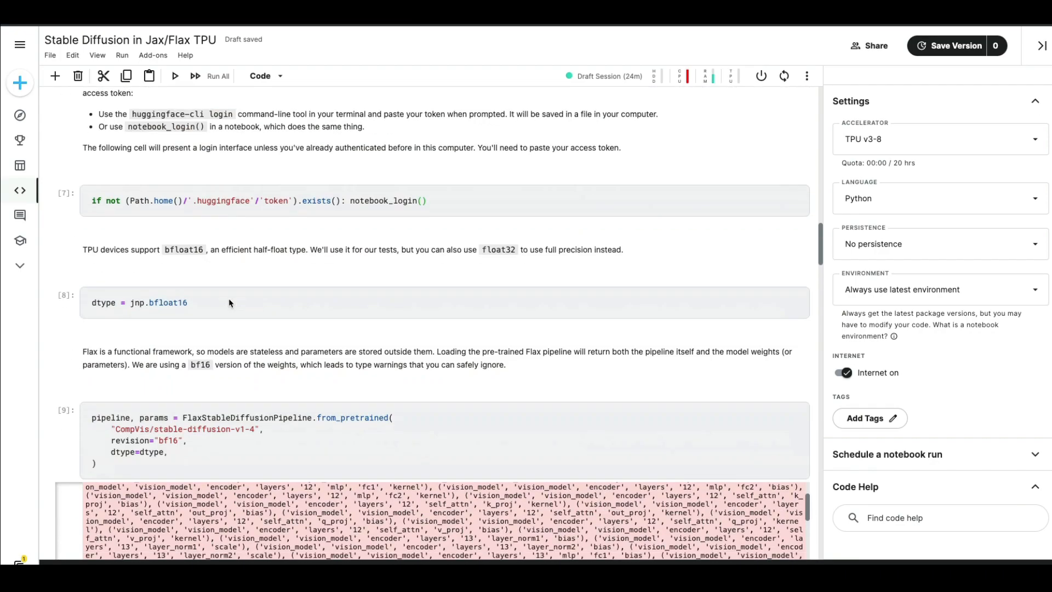
Run the eight-prompt generation cell to render the 2×4 grid, then add %%timeit for the 4.8 s measurement.
{"action": "scroll", "scroll_direction": "down", "scroll_amount": 3}
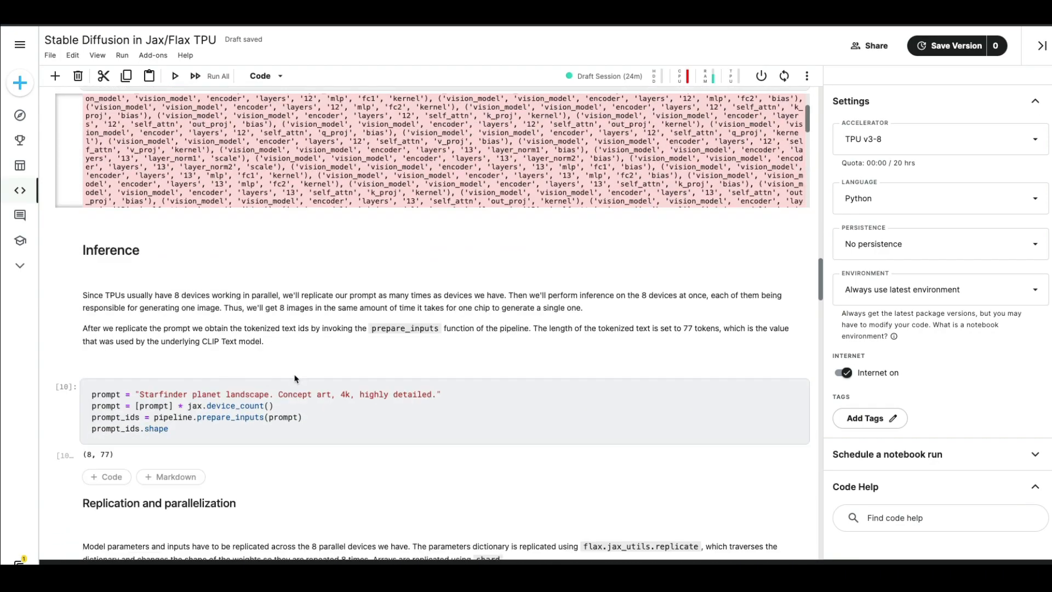
{"action": "scroll", "scroll_direction": "down", "scroll_amount": 3}
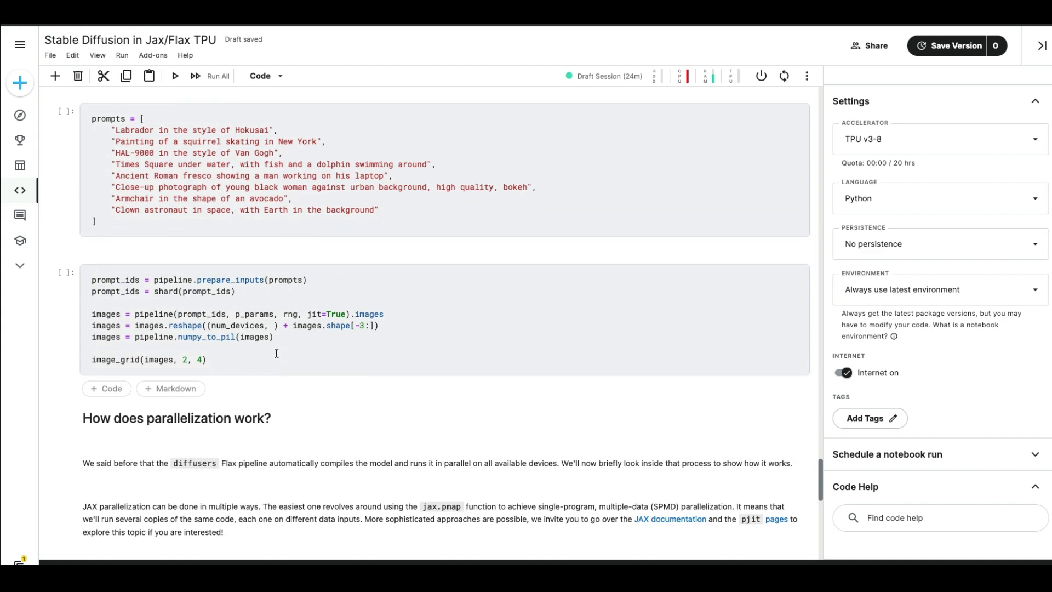
{"action": "scroll", "scroll_direction": "down", "scroll_amount": 3}
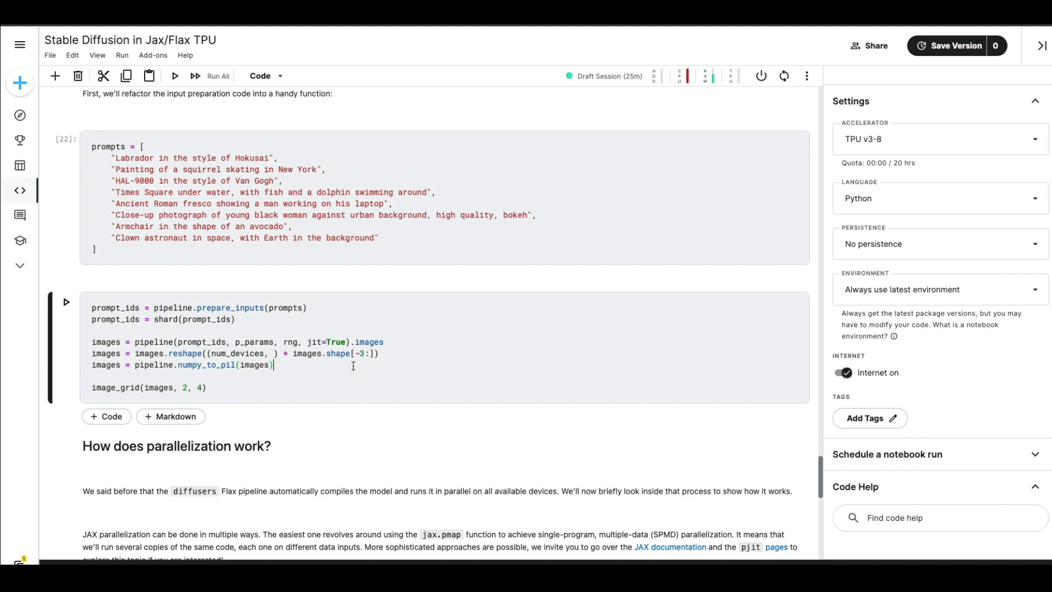
{"action": "left_click", "coordinate": [174, 76]}
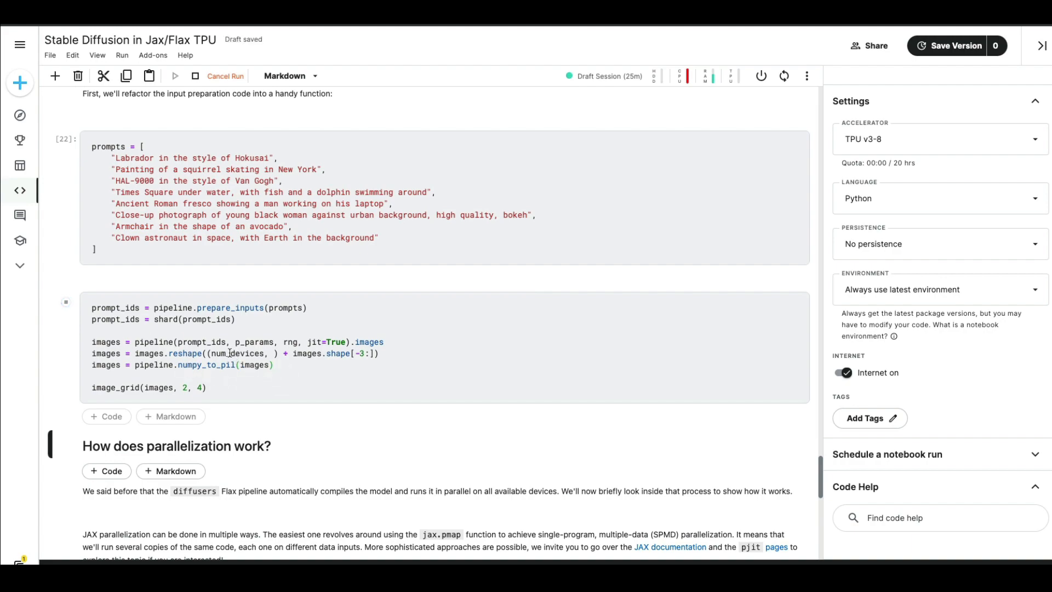
{"action": "left_click", "coordinate": [174, 75]}
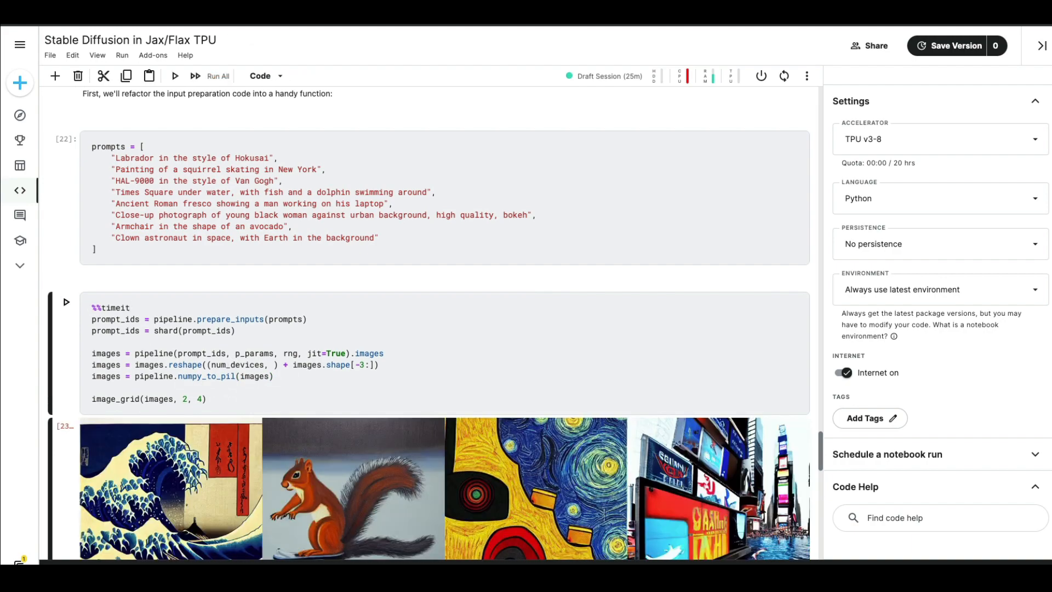
{"action": "scroll", "scroll_direction": "down", "scroll_amount": 3}
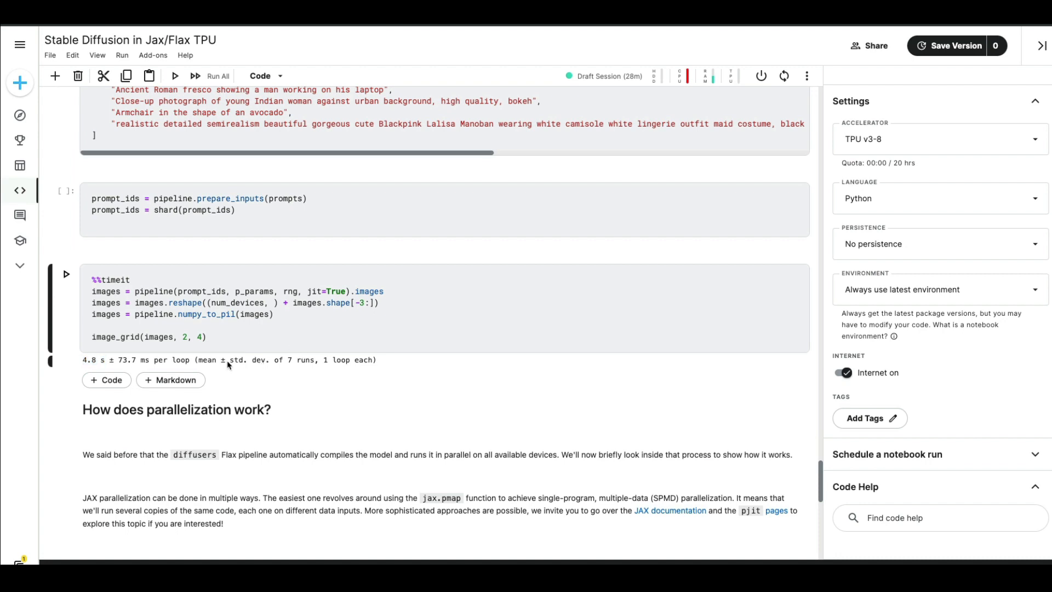
{"action": "double_click", "coordinate": [89, 359]}
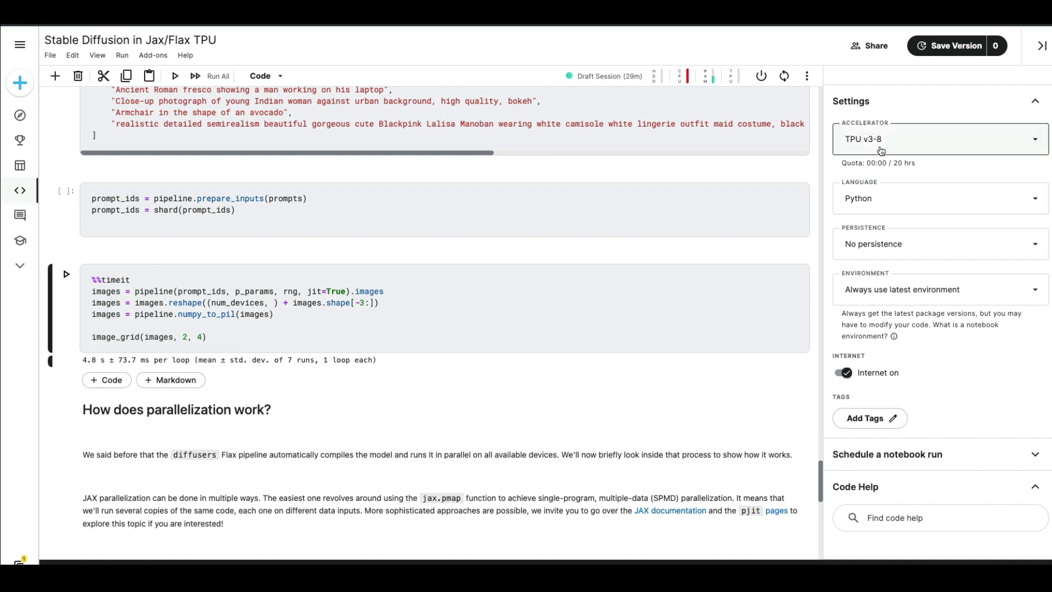
{"action": "mouse_move", "coordinate": [892, 156]}
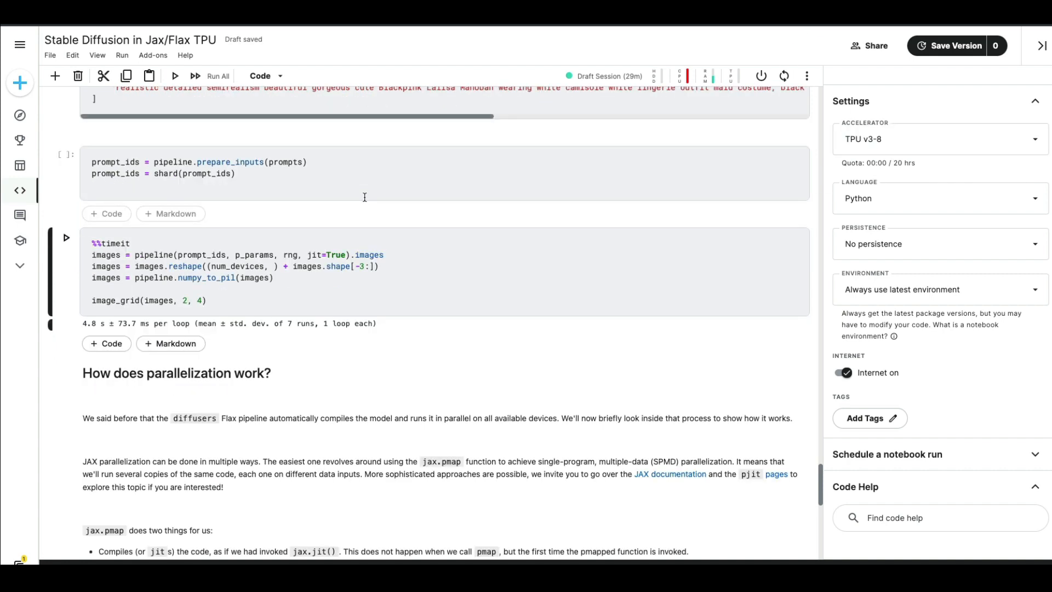
{"action": "scroll", "scroll_direction": "down", "scroll_amount": 3}
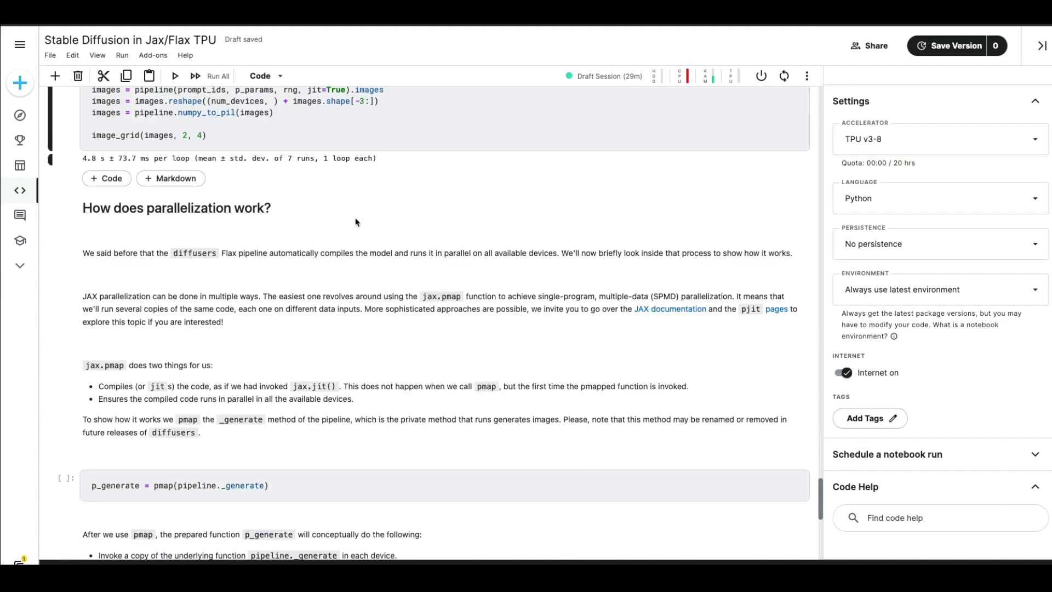
{"action": "scroll", "scroll_direction": "down", "scroll_amount": 3}
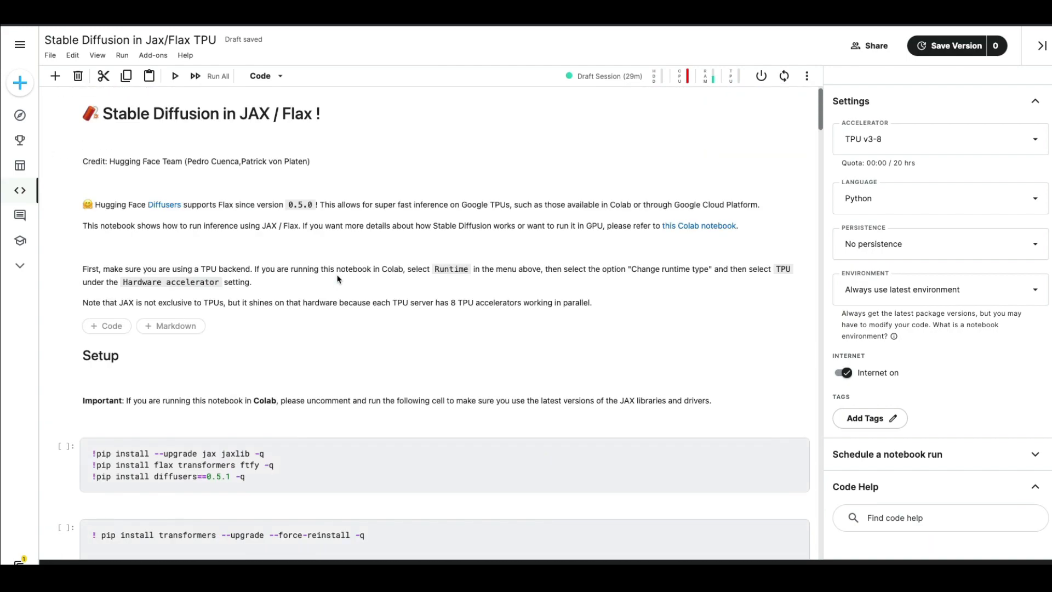
{"action": "scroll", "scroll_direction": "down", "scroll_amount": 3}
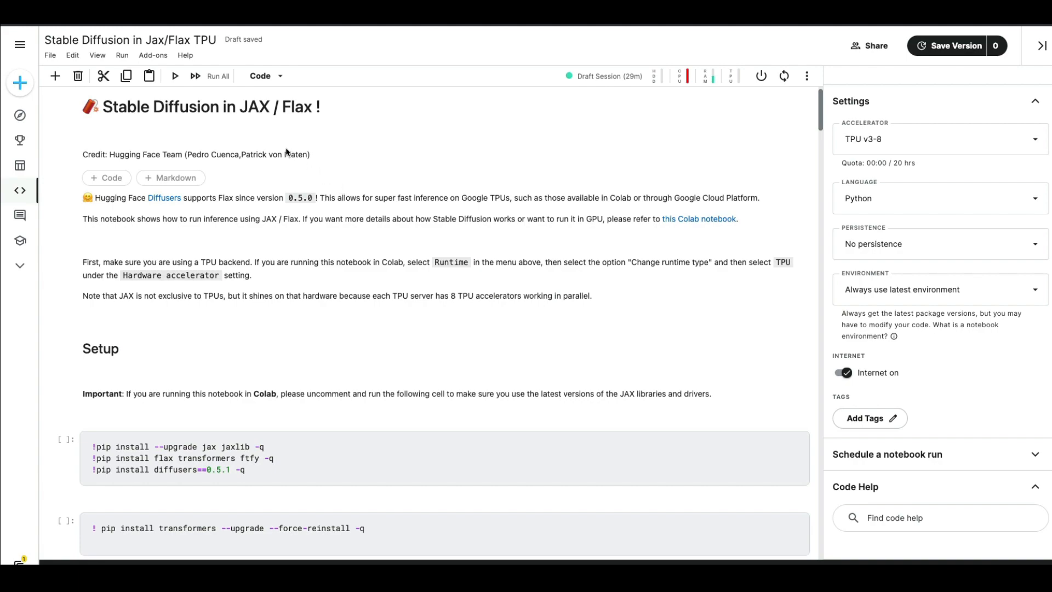
{"action": "scroll", "scroll_direction": "down", "scroll_amount": 3}
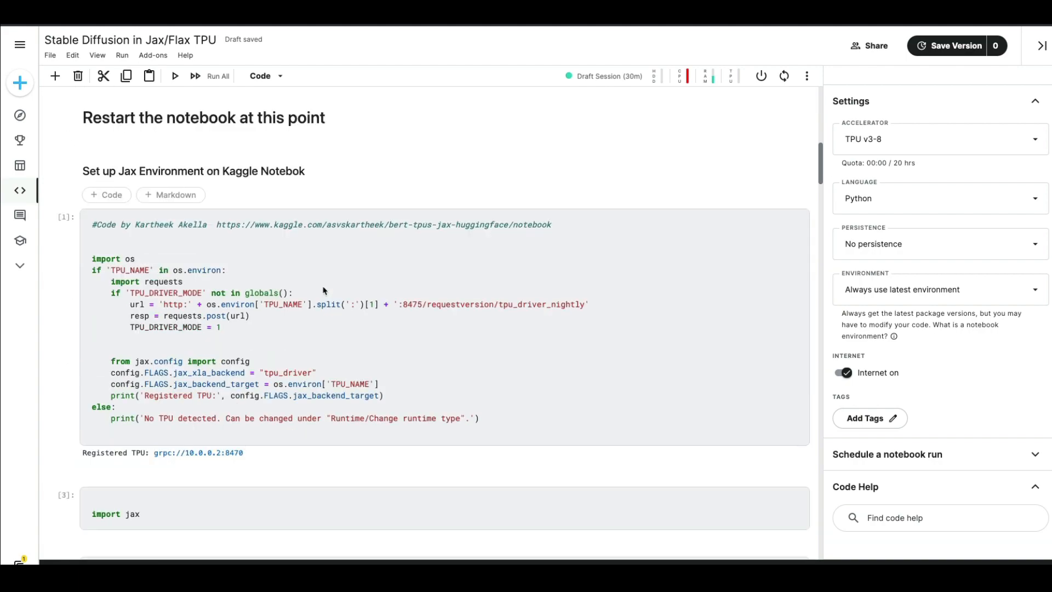
{"action": "scroll", "scroll_direction": "down", "scroll_amount": 3}
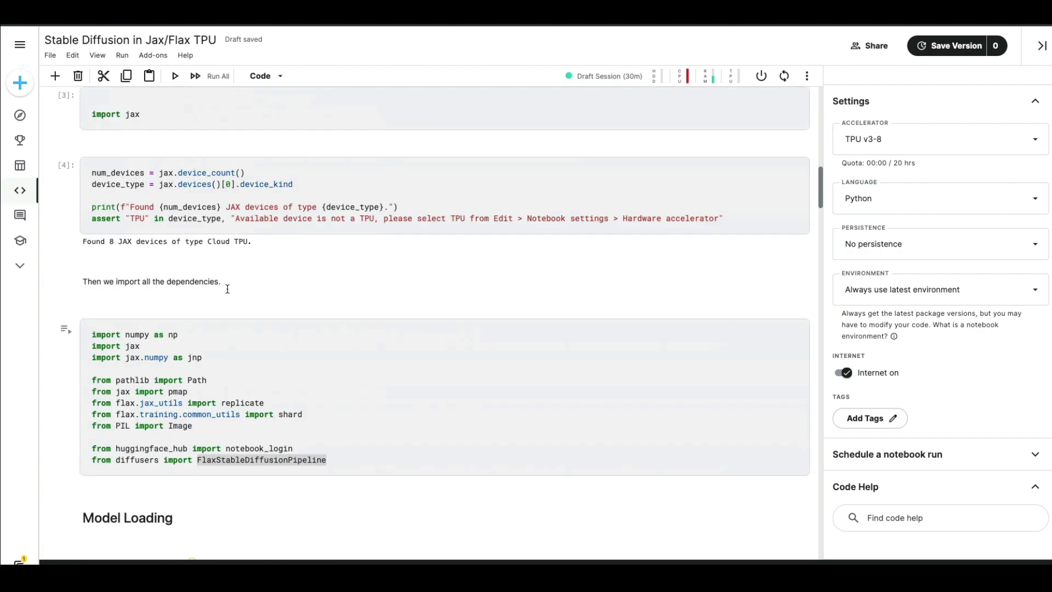
{"action": "scroll", "scroll_direction": "down", "scroll_amount": 3}
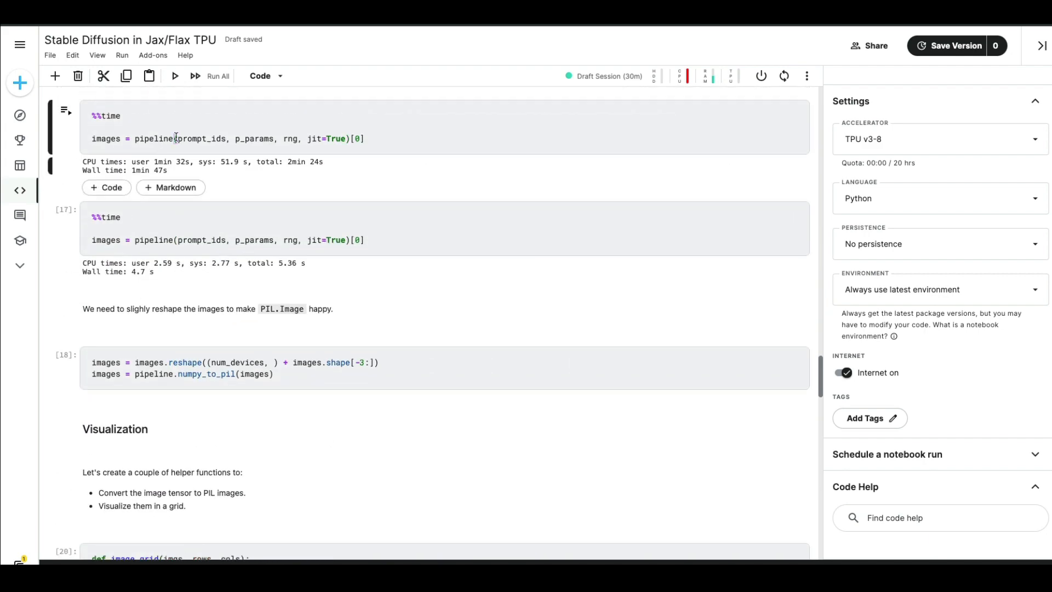
{"action": "left_click", "coordinate": [289, 249]}
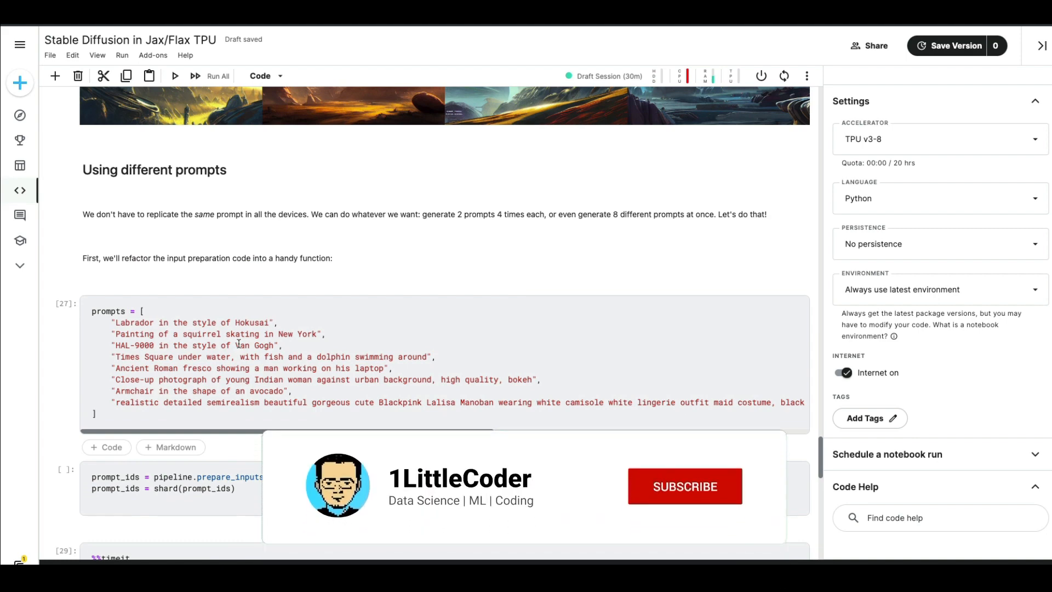
{"action": "left_click", "coordinate": [683, 485]}
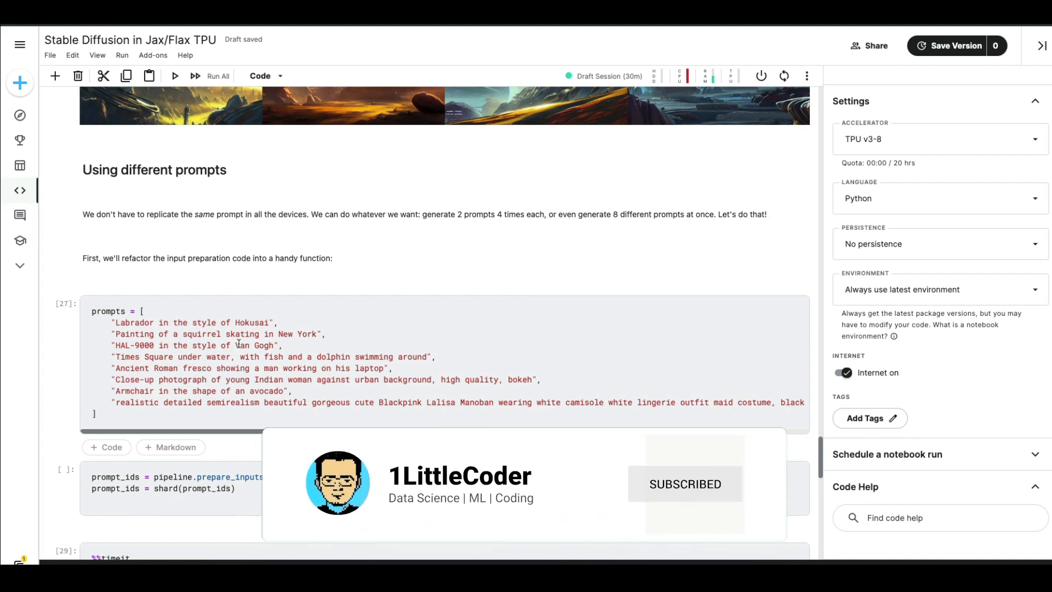